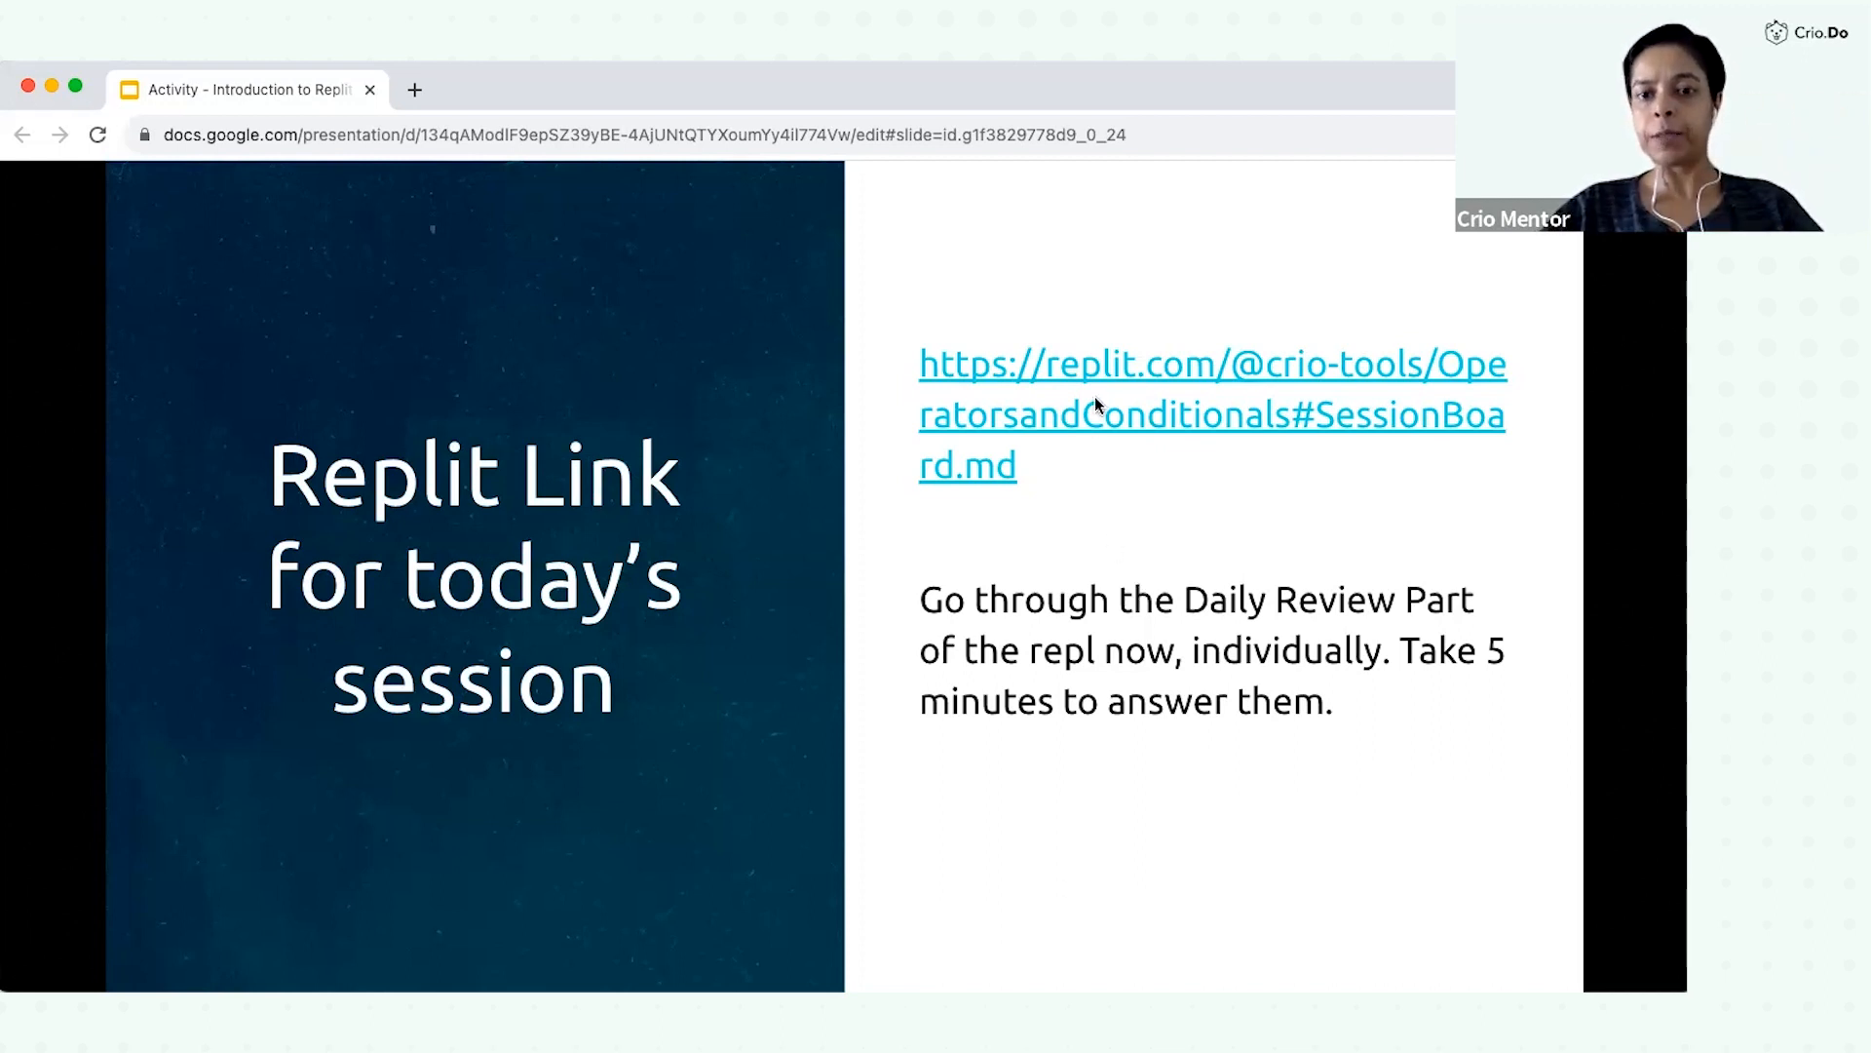
pyautogui.moveTo(1080, 427)
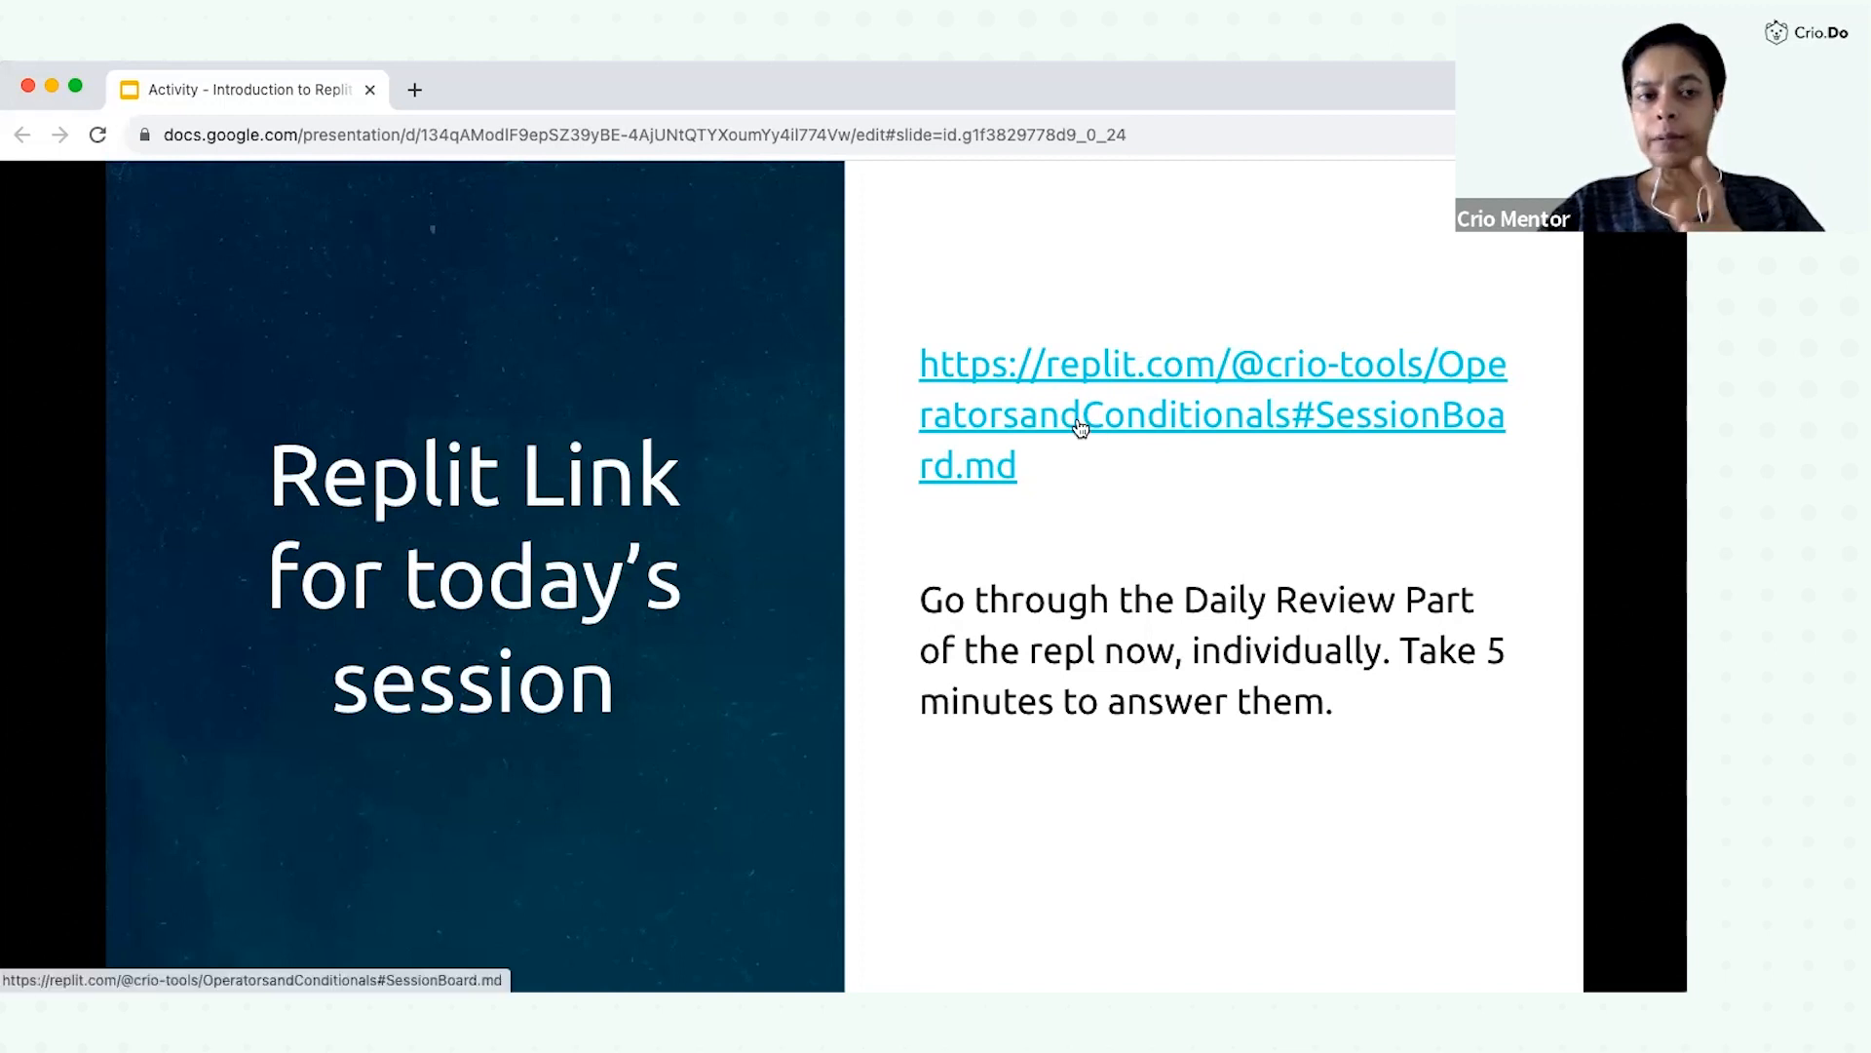
# Step: Follow the slide's replit.com link to the Operators_and_Conditionals repl in a new tab
pyautogui.click(1211, 413)
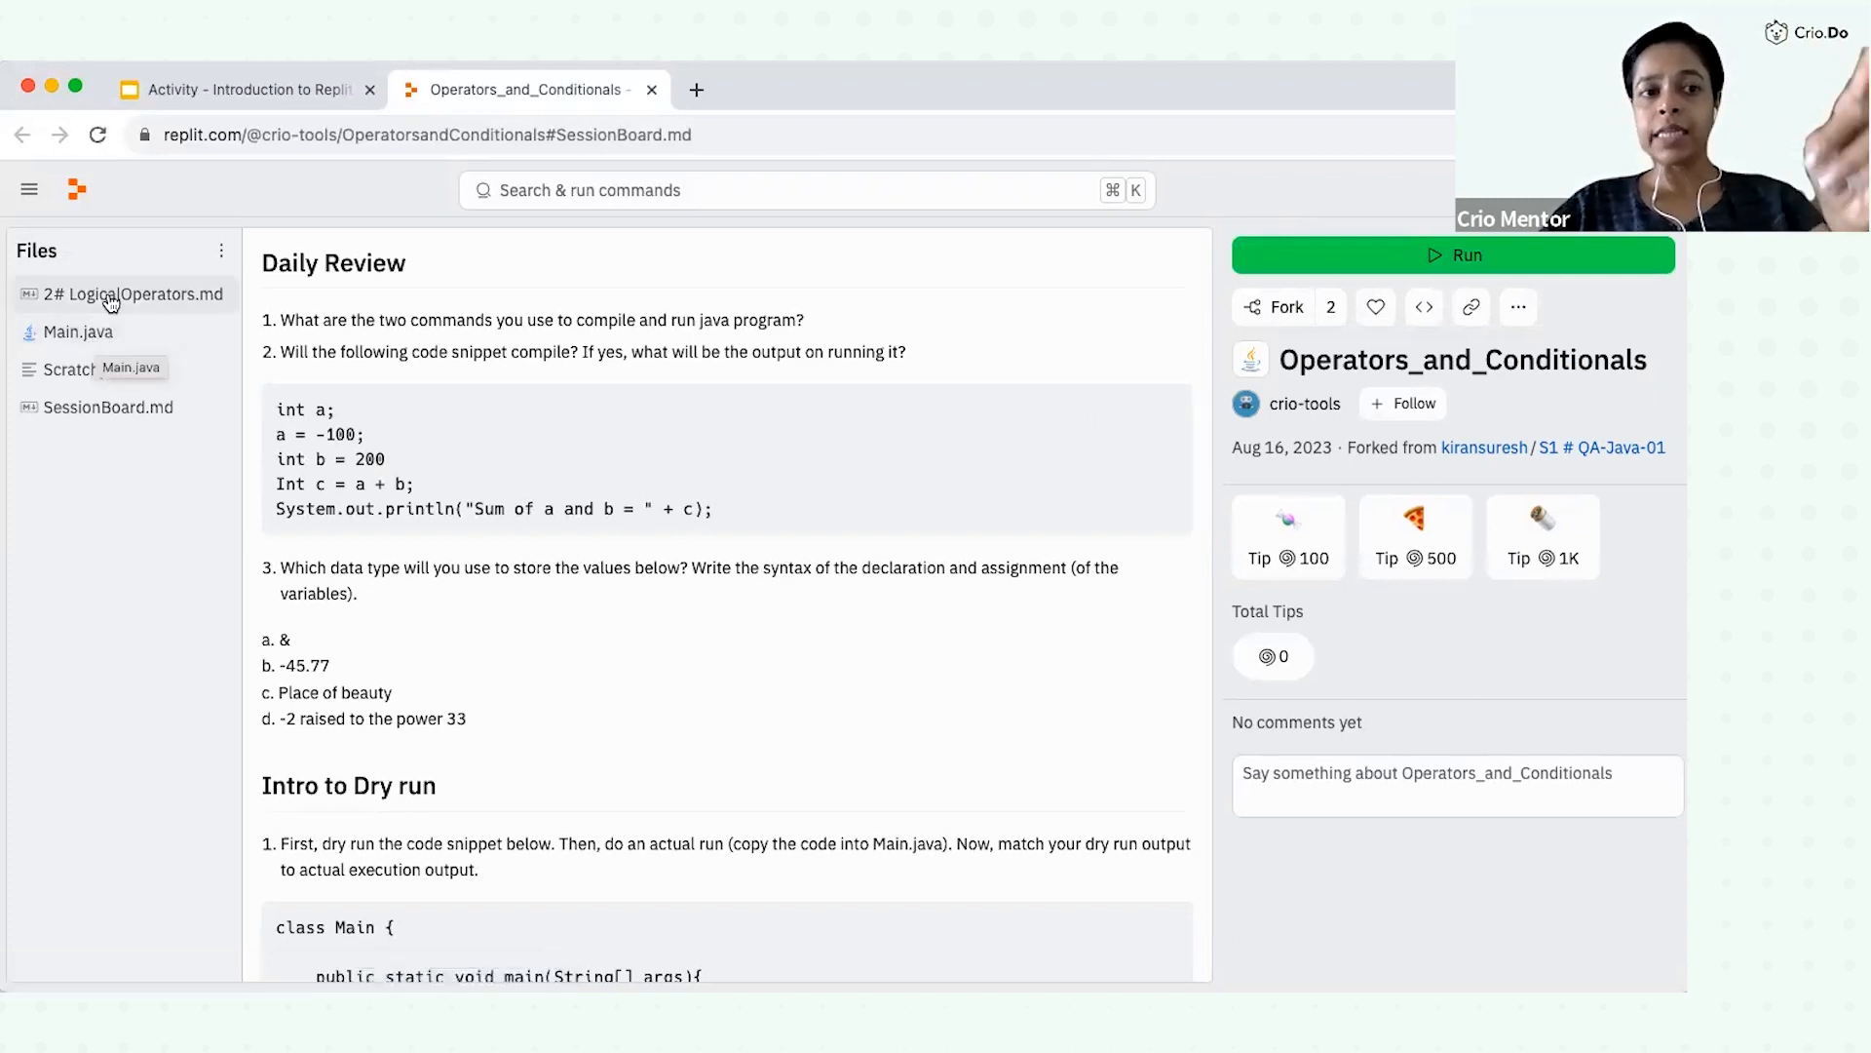
# Step: Show Main.java from the Files panel, where int a = 0 and b = 2 are declared
pyautogui.click(78, 331)
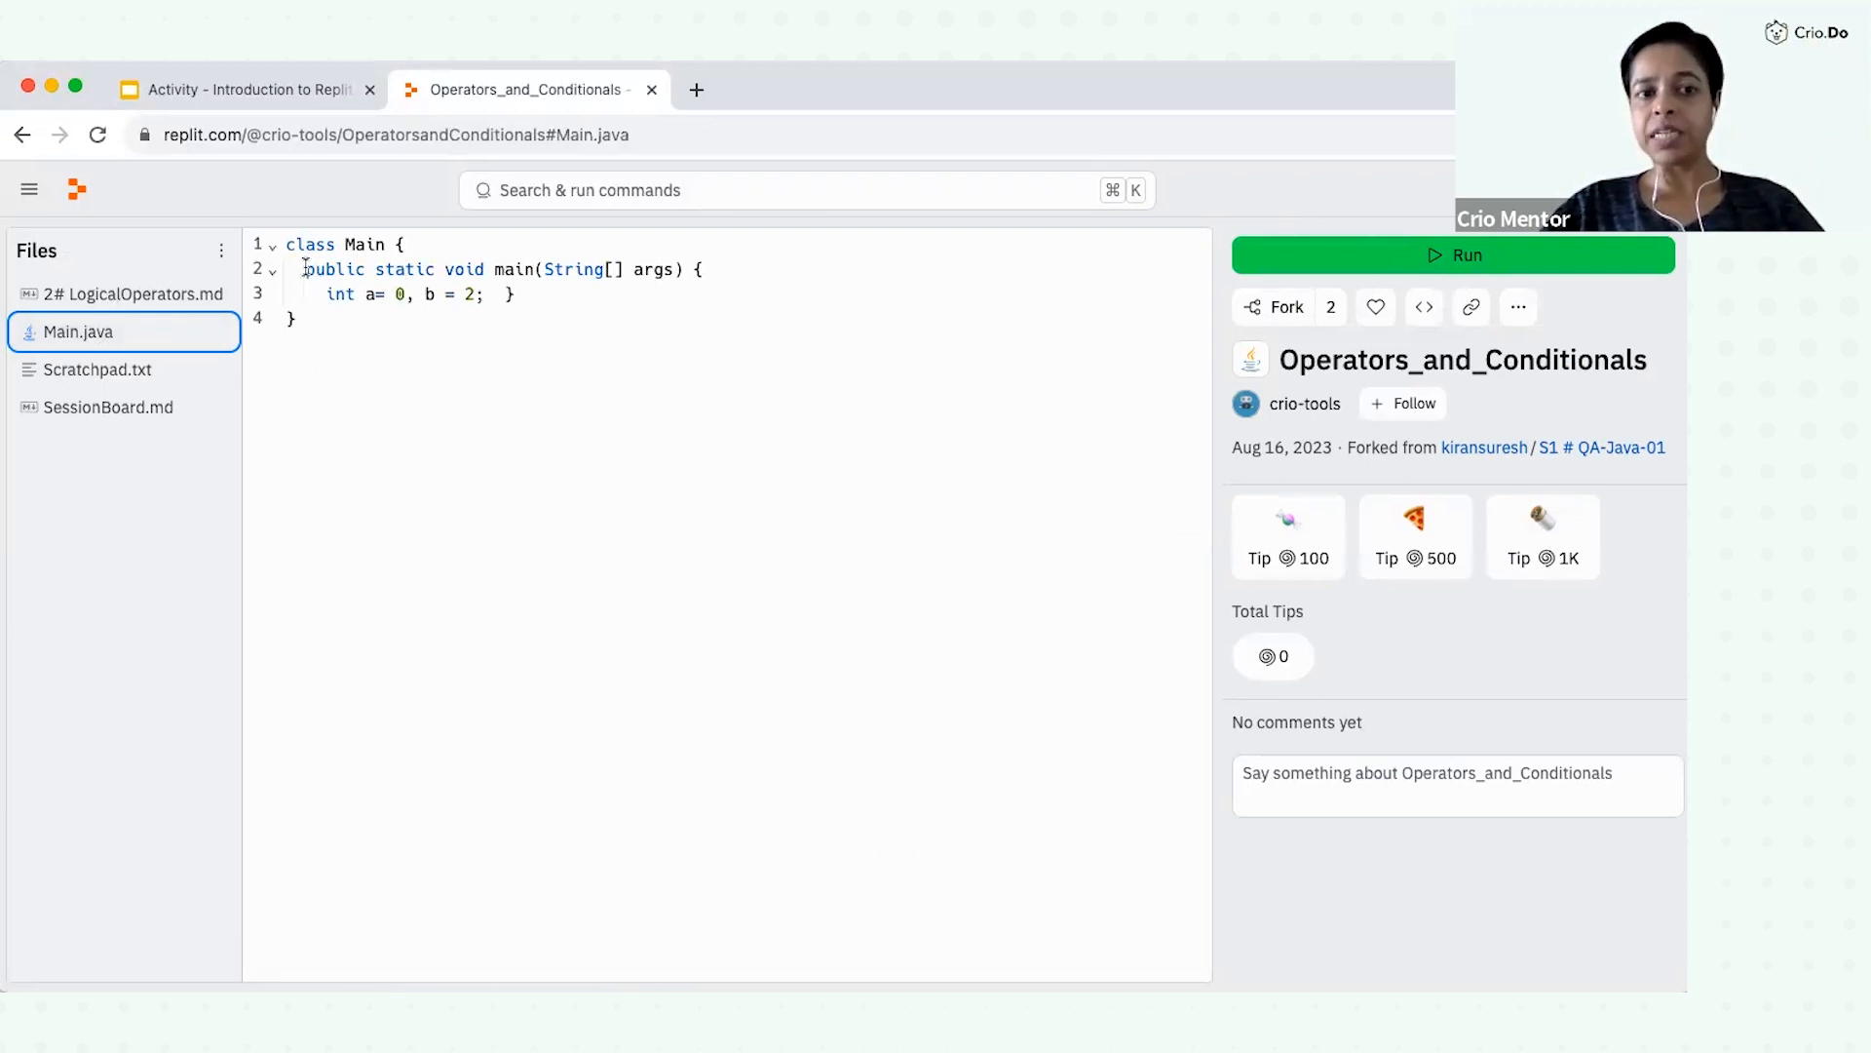
pyautogui.moveTo(304, 269); pyautogui.dragTo(513, 294)
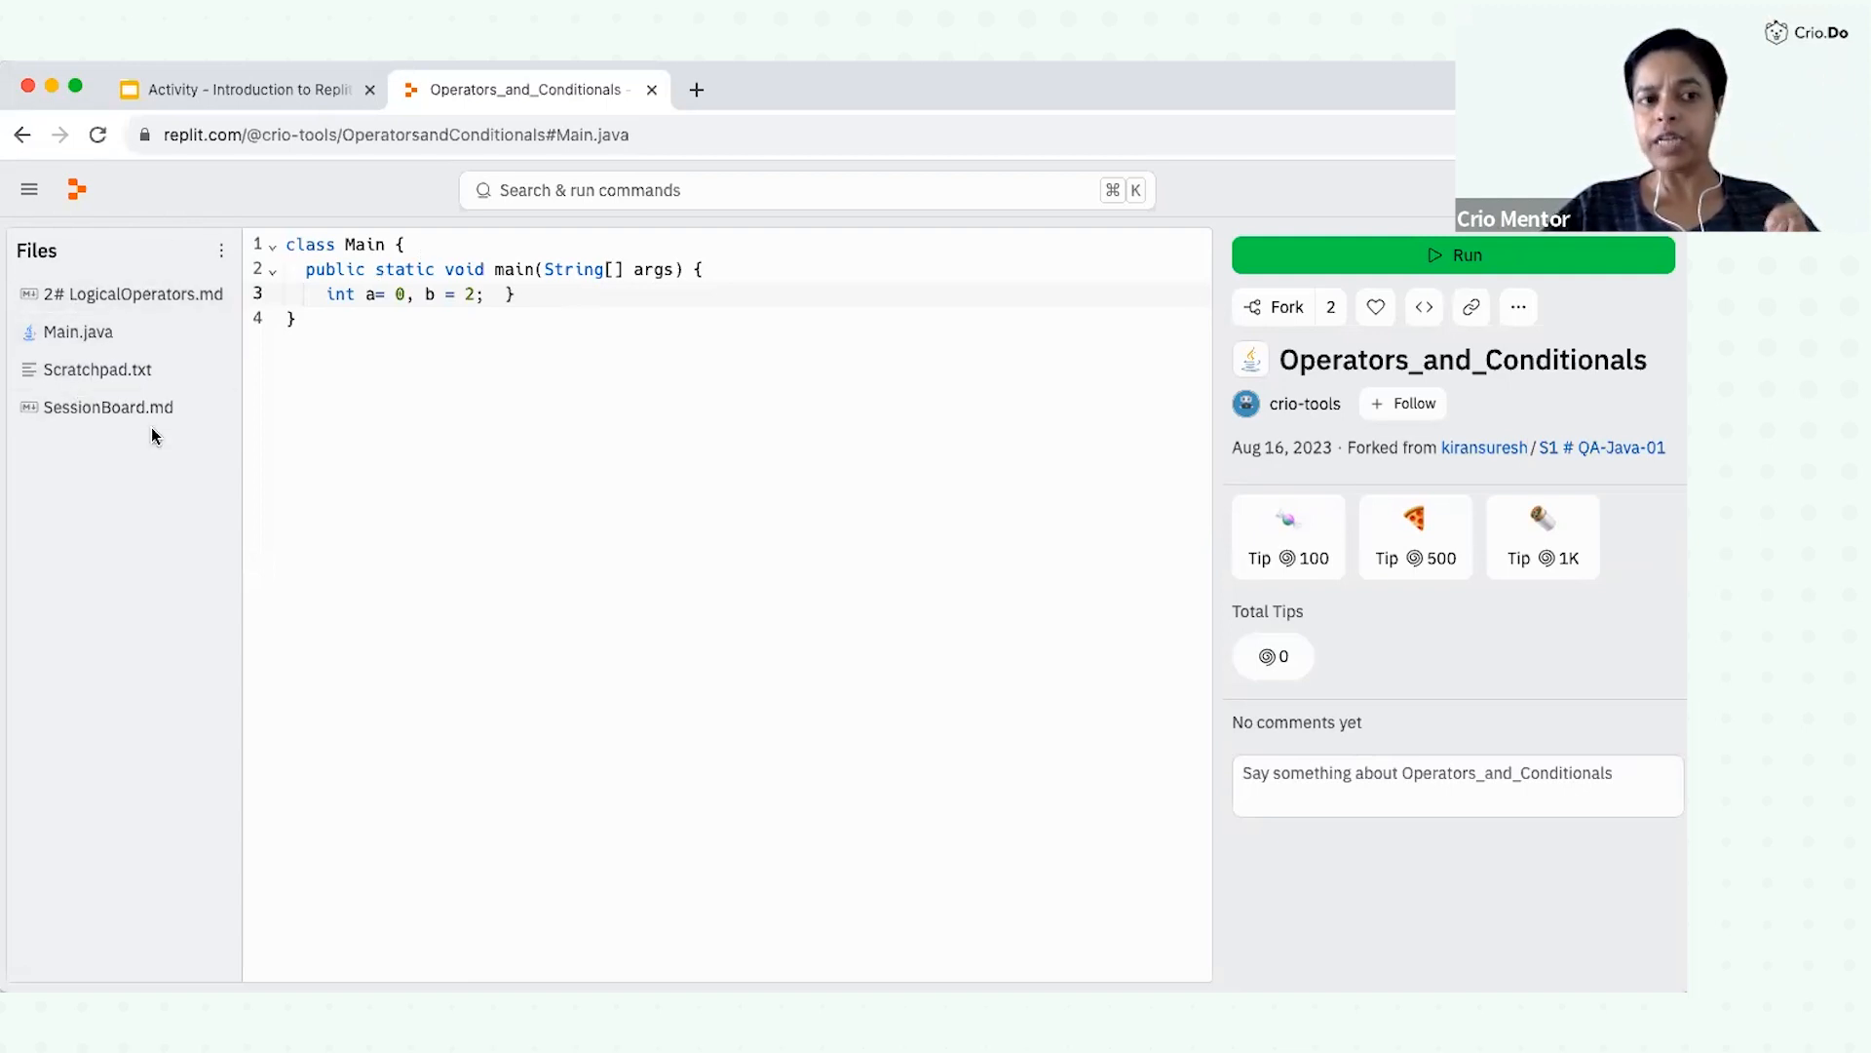
pyautogui.click(125, 294)
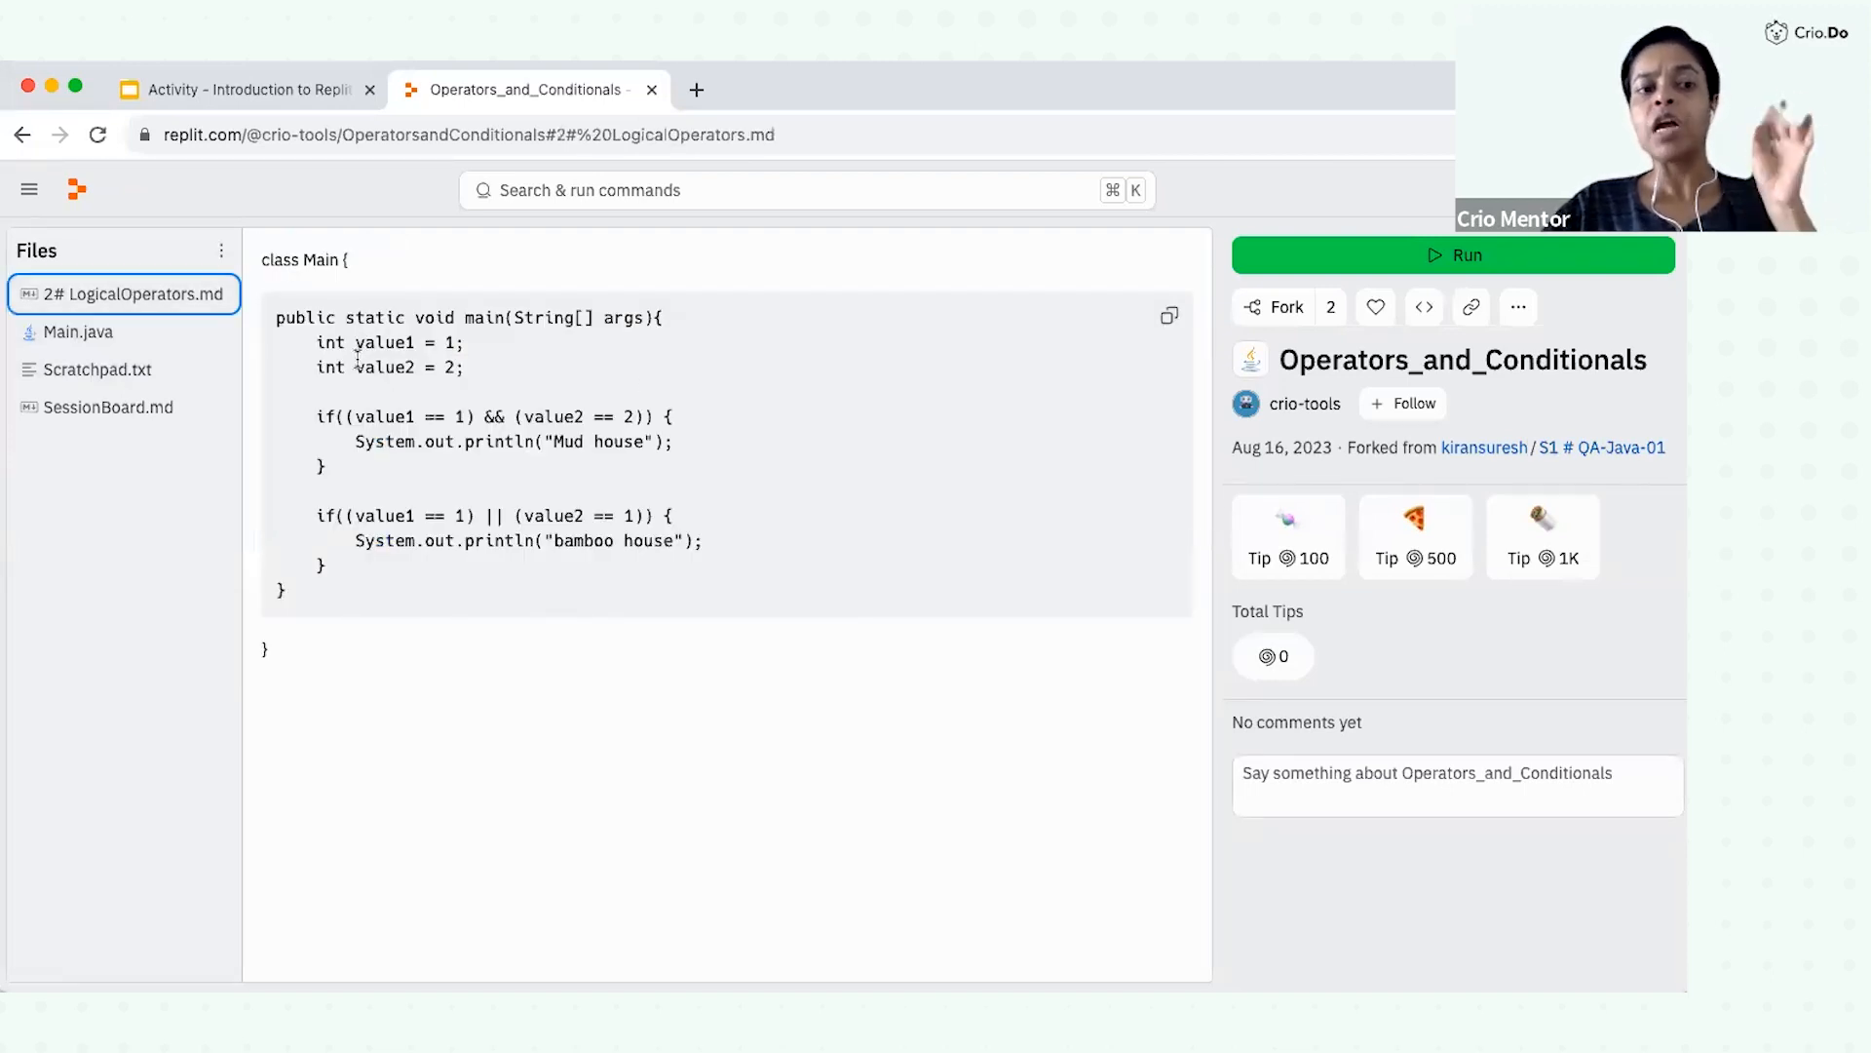
pyautogui.click(78, 331)
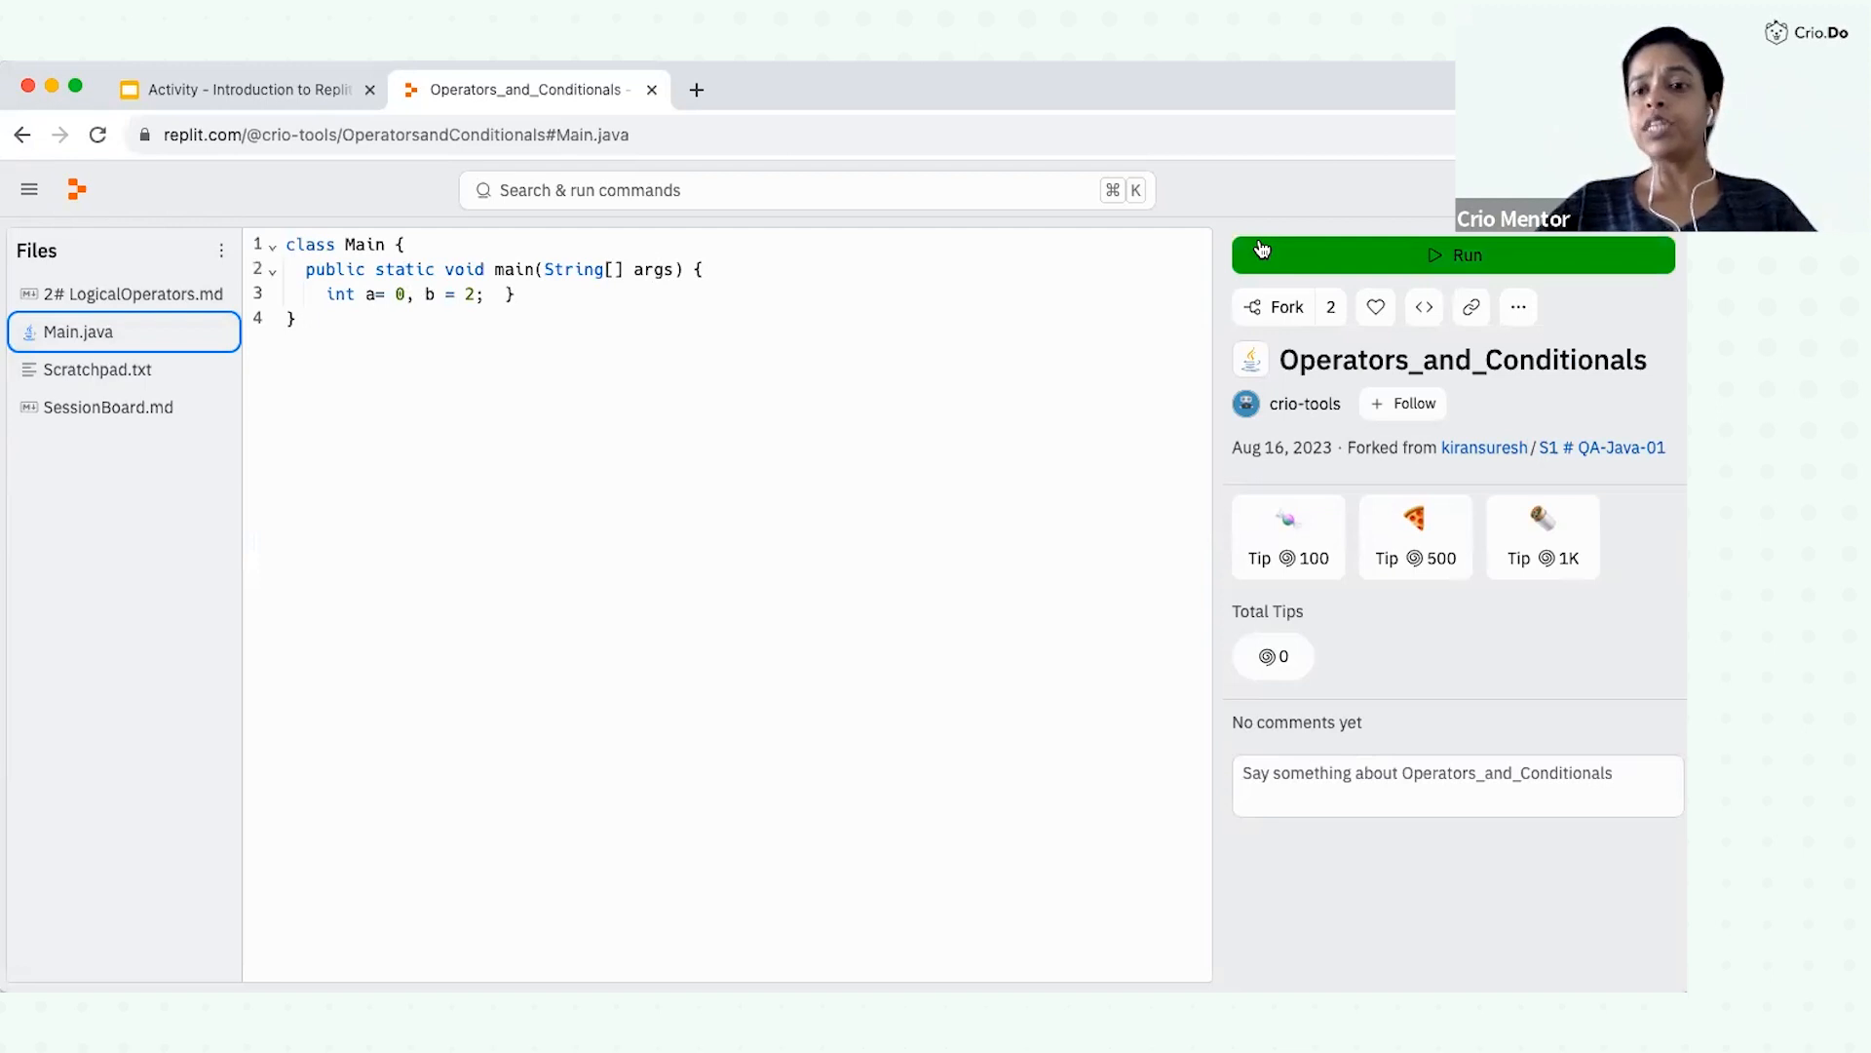
pyautogui.moveTo(1189, 333)
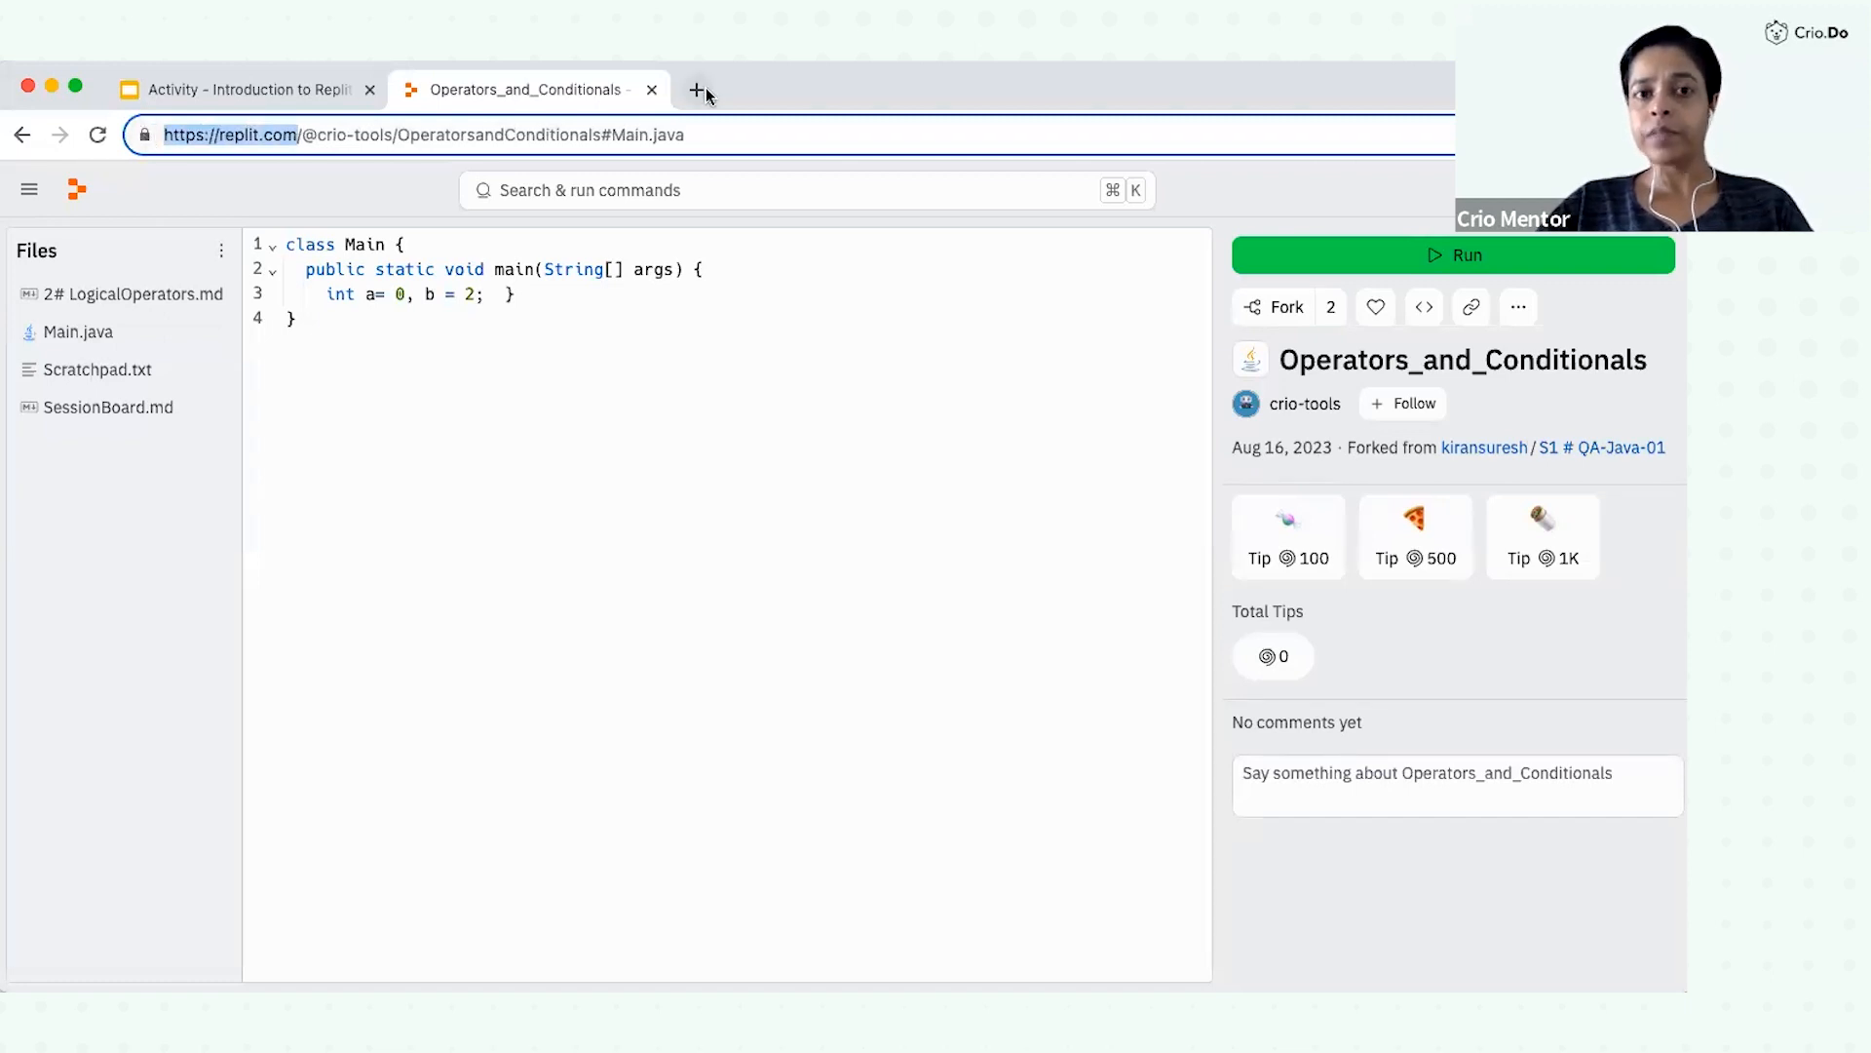
pyautogui.click(698, 89)
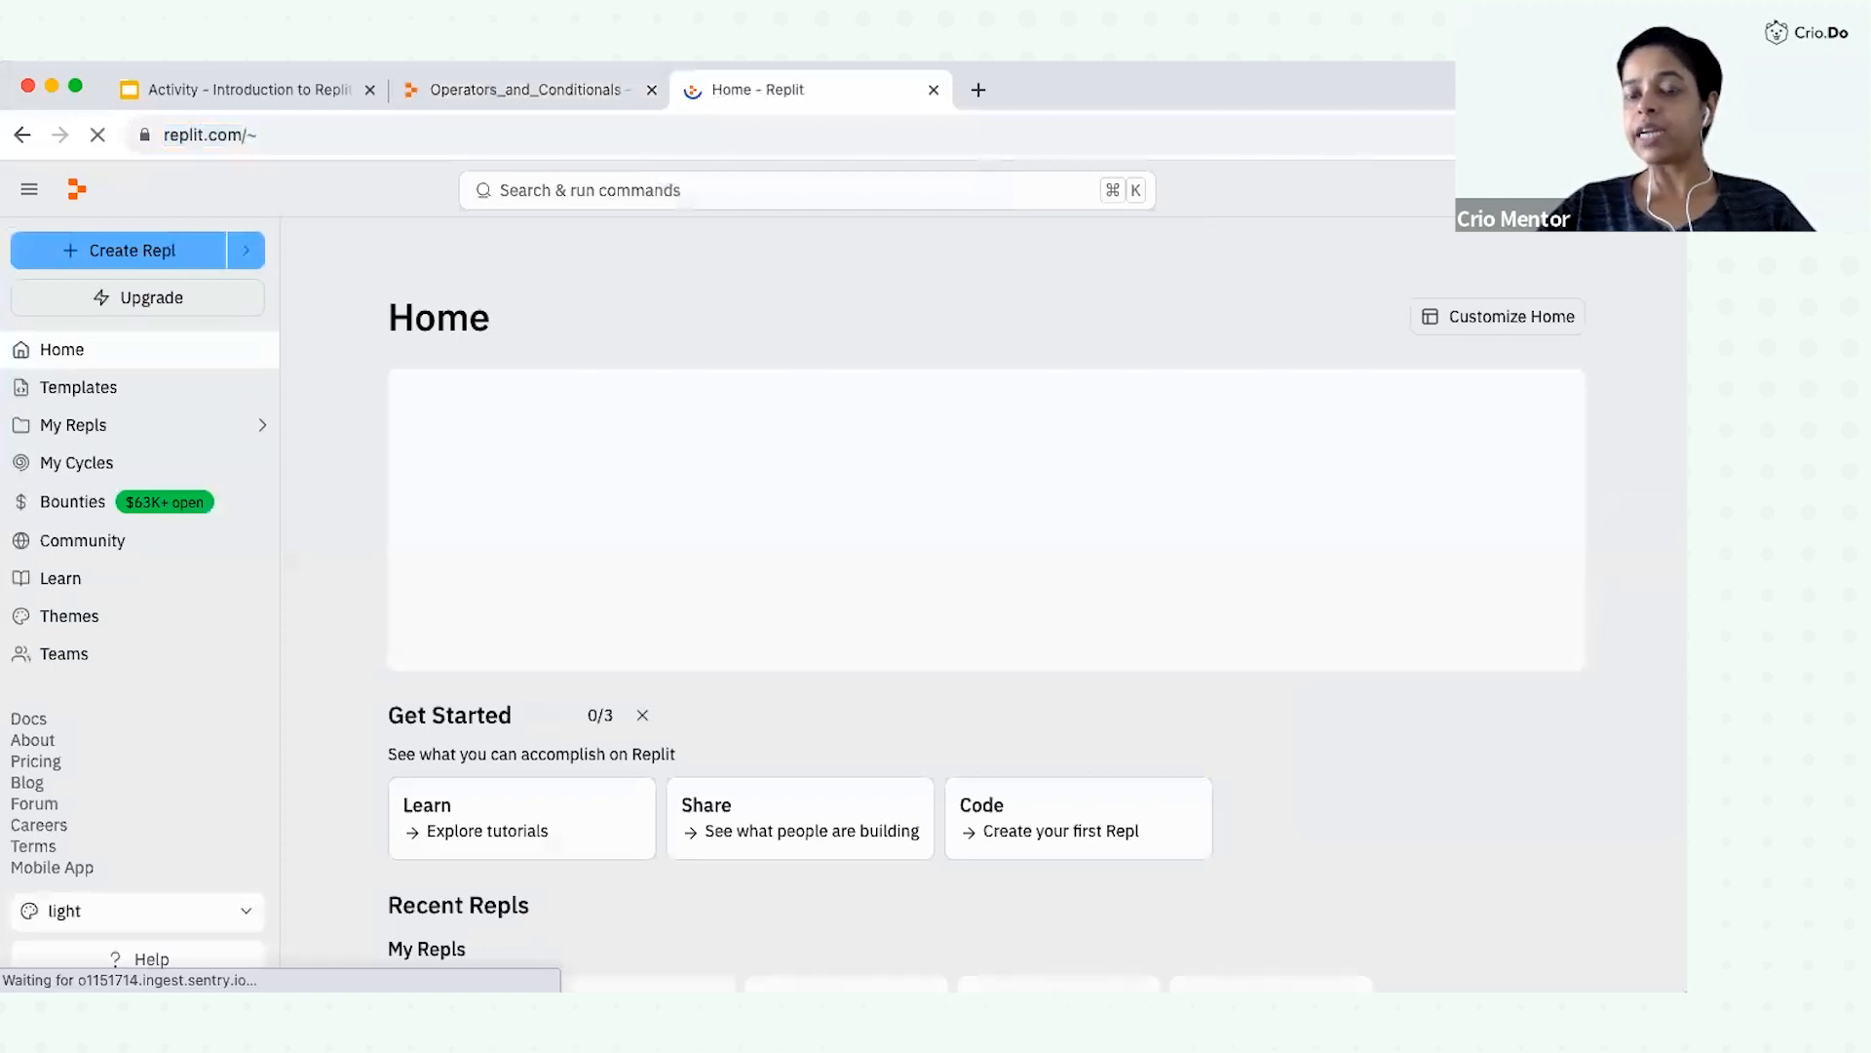
pyautogui.moveTo(1119, 299)
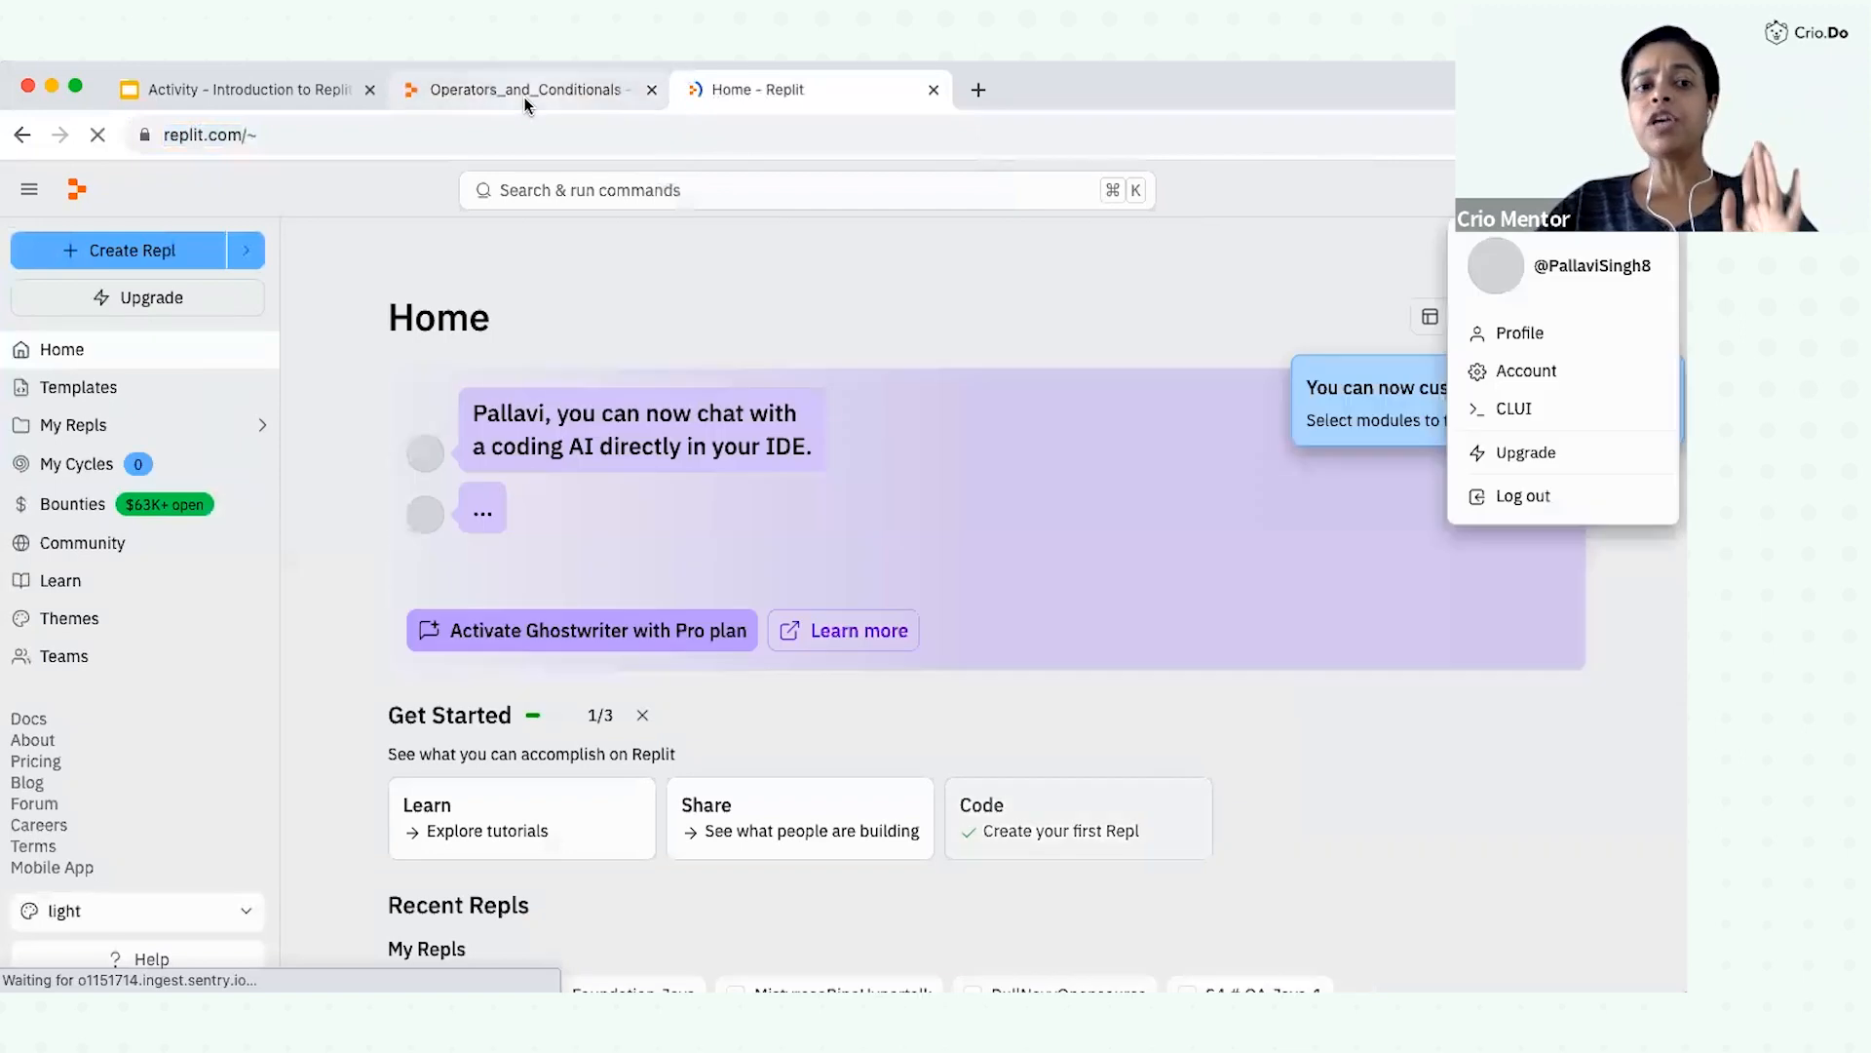
pyautogui.click(522, 90)
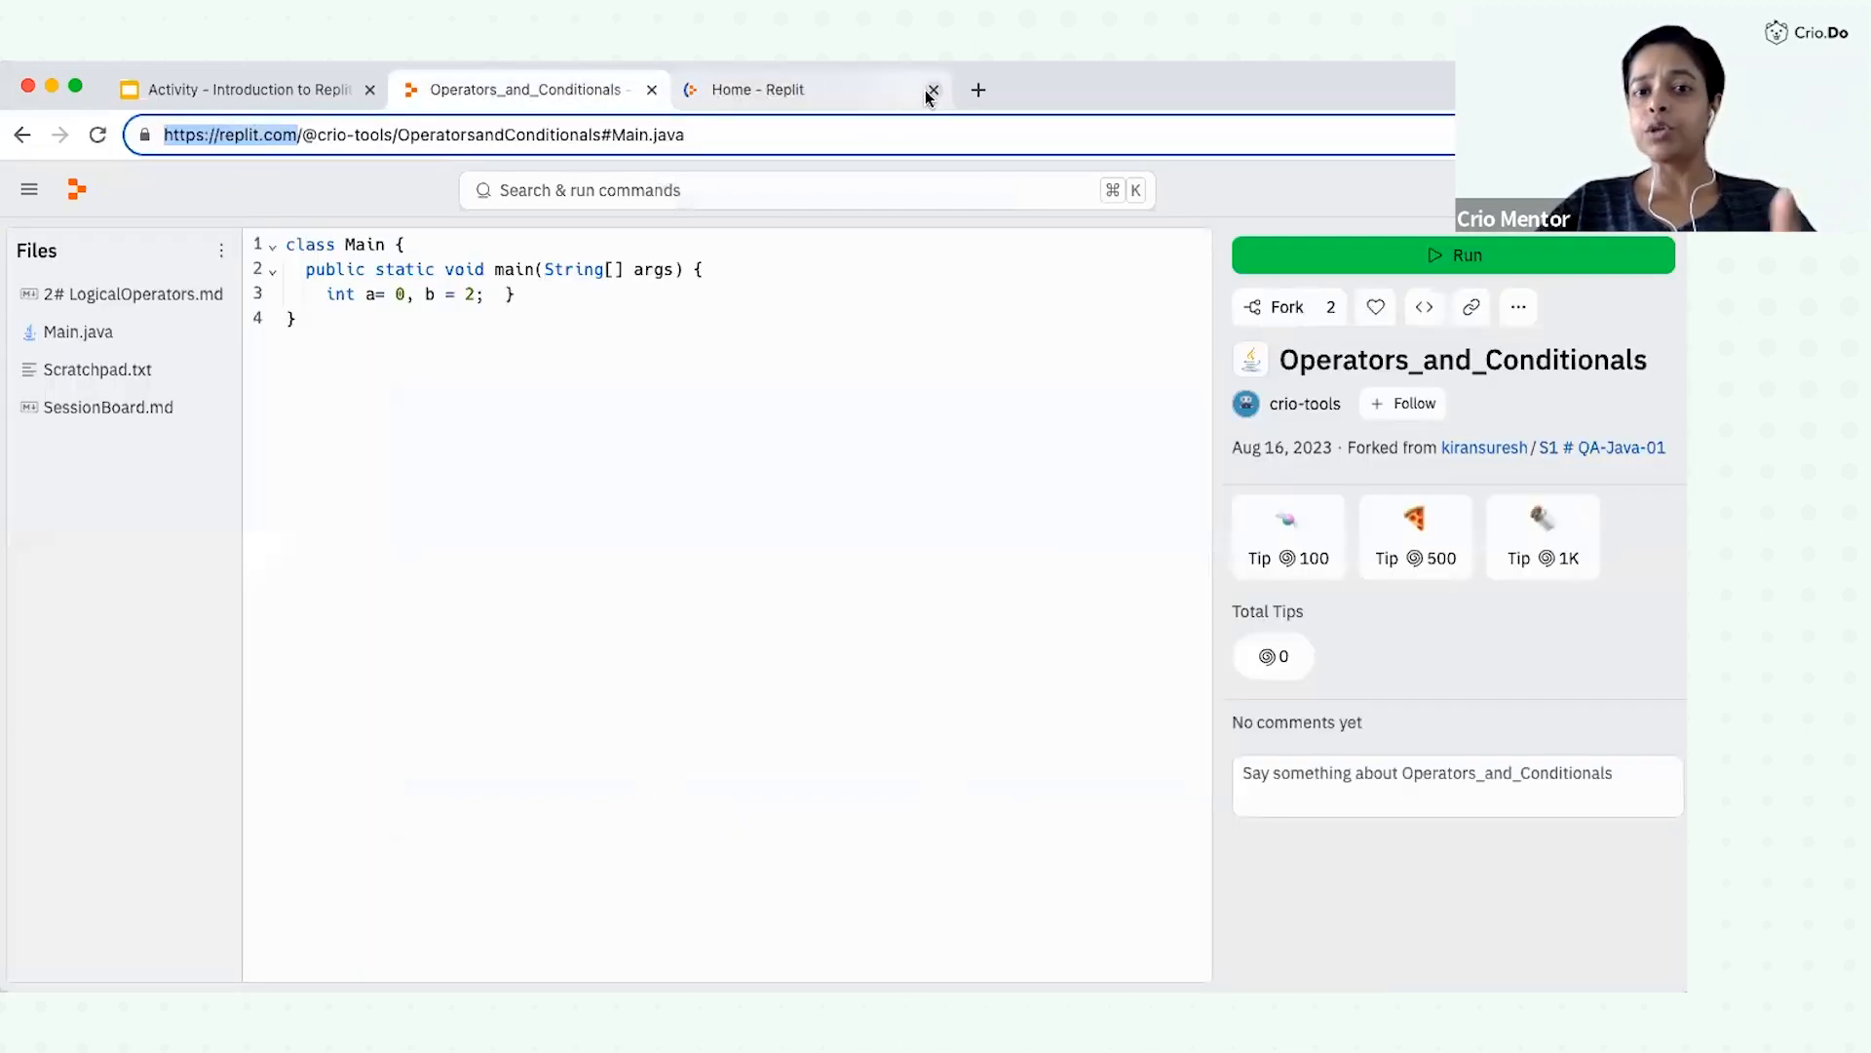
pyautogui.click(934, 90)
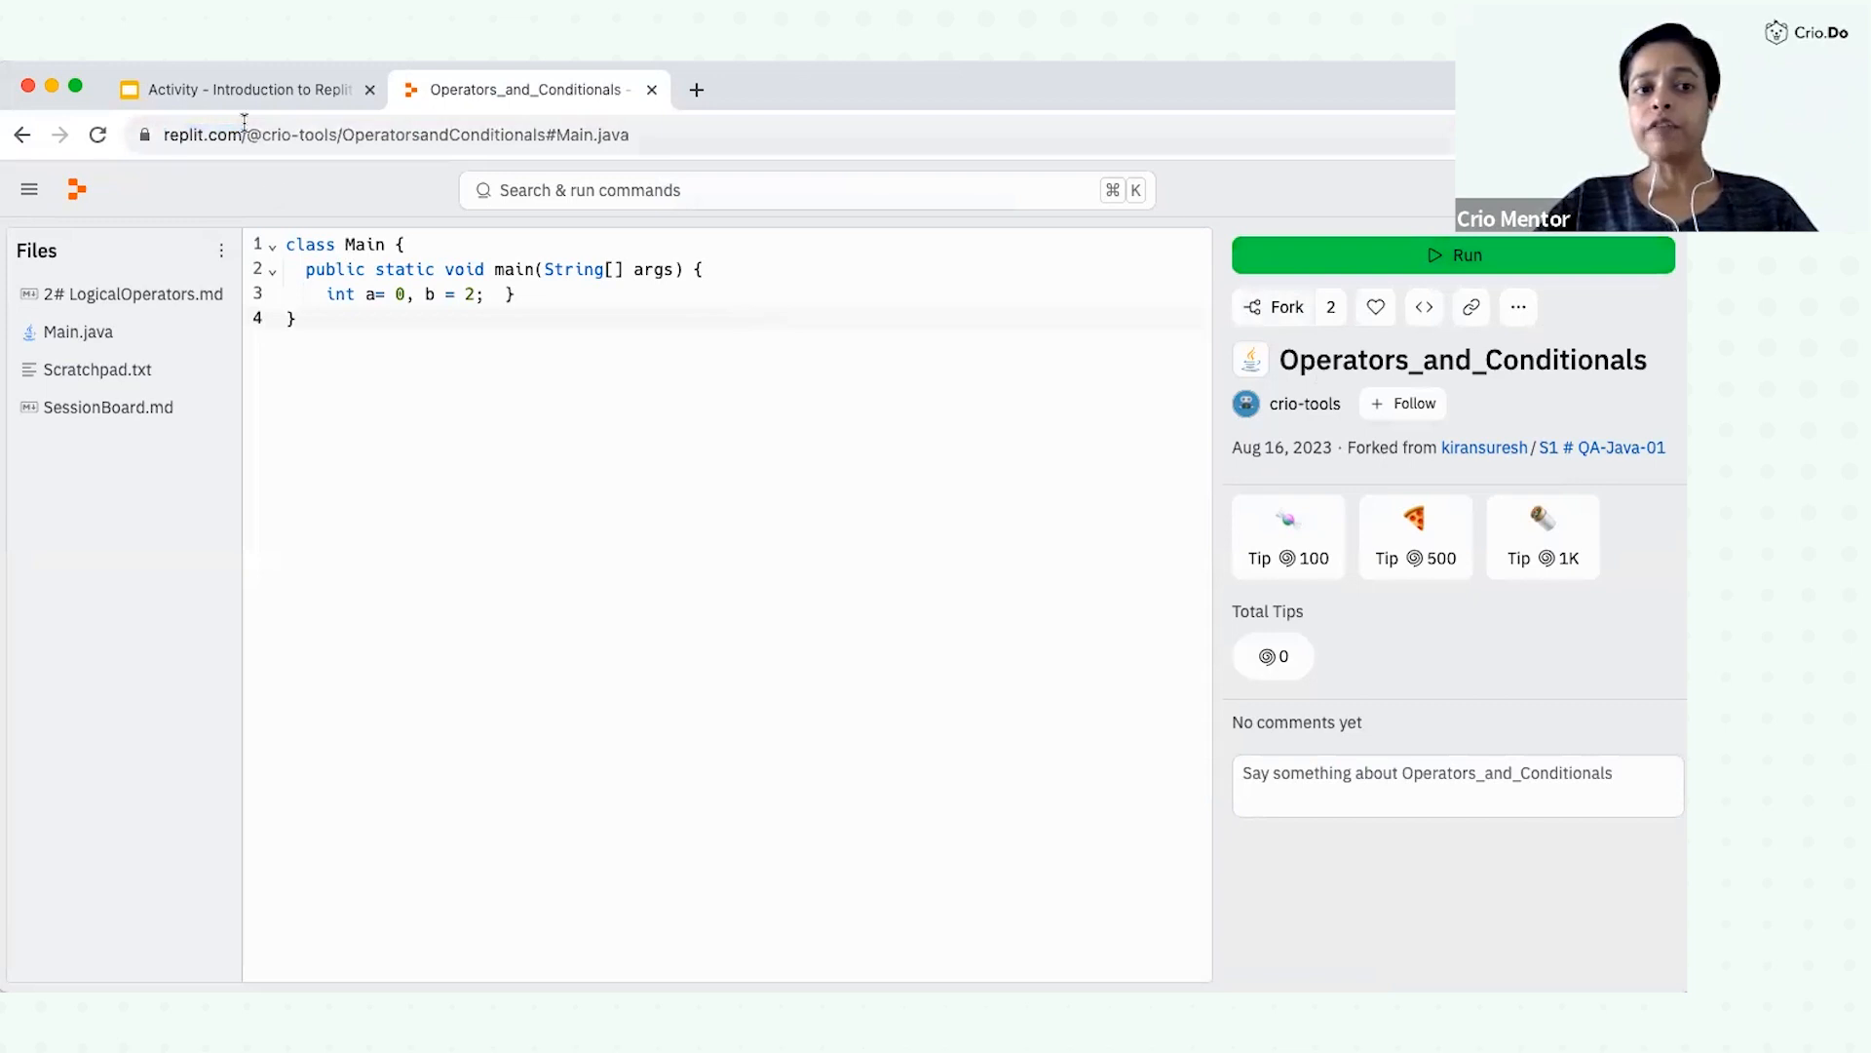
pyautogui.doubleClick(288, 134)
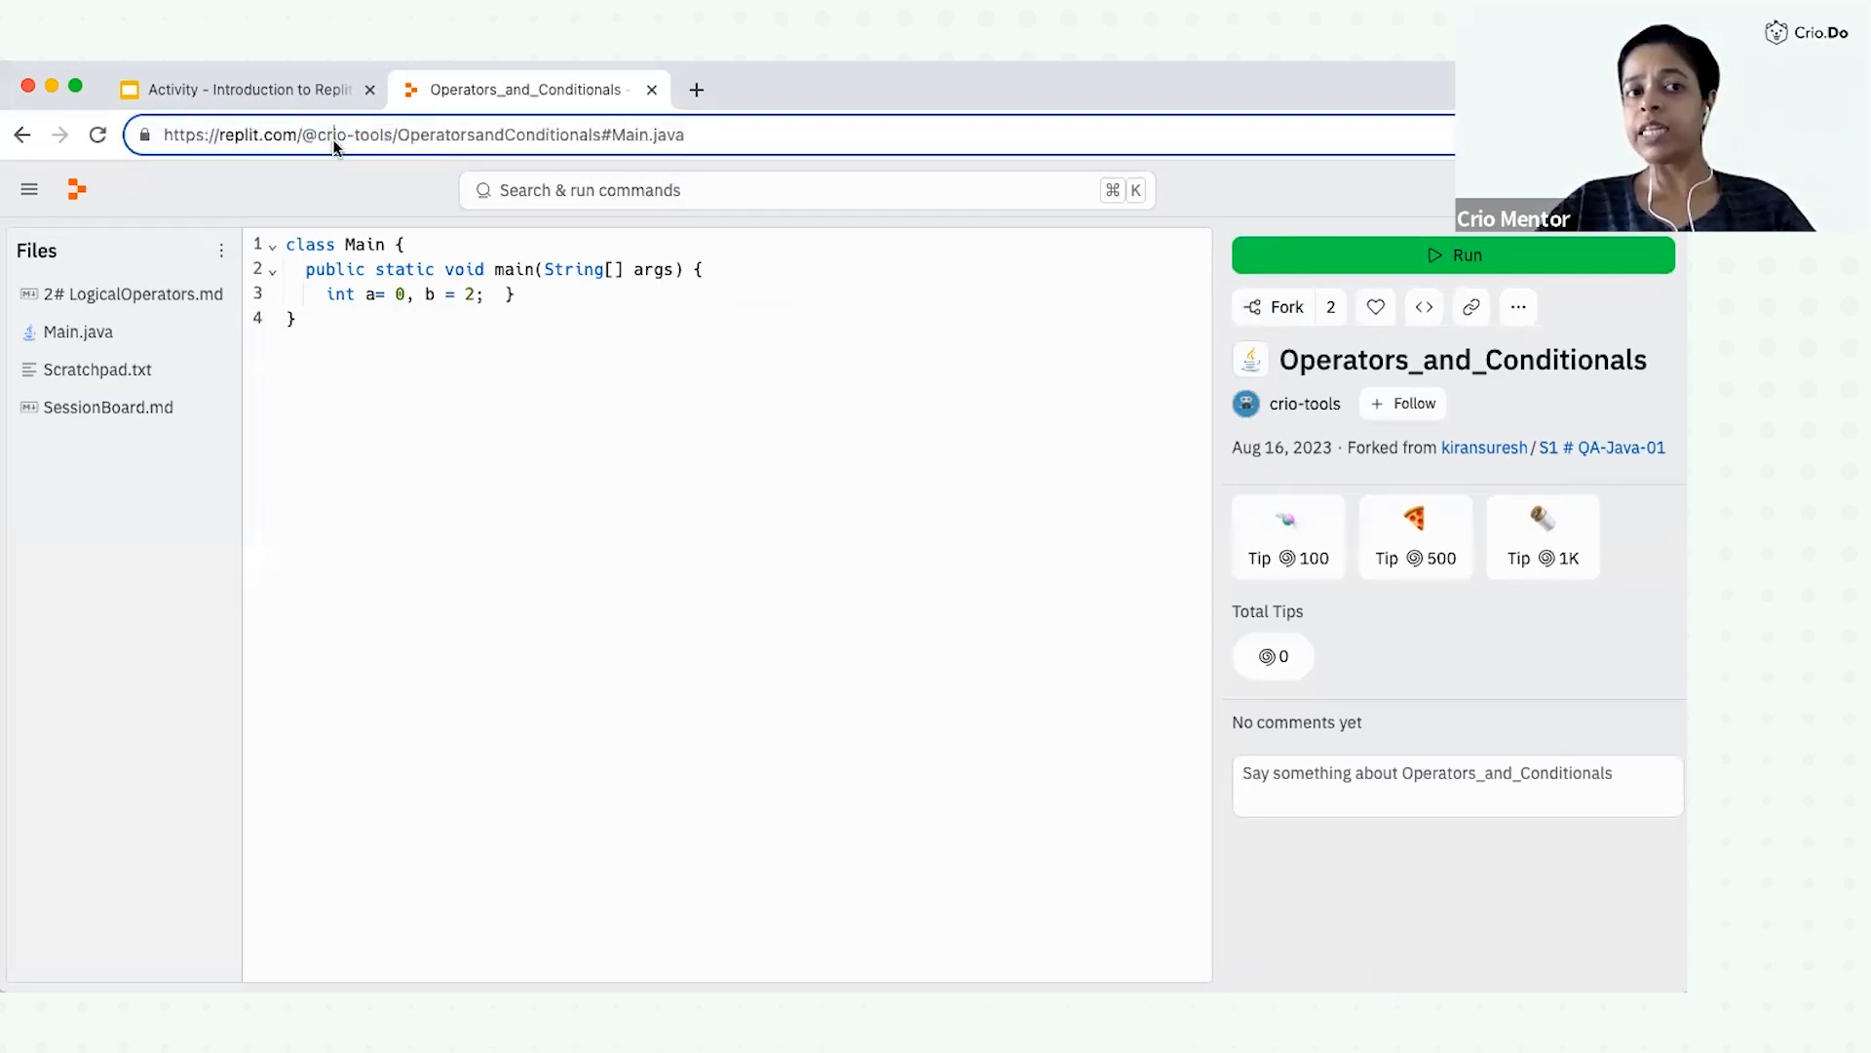
pyautogui.doubleClick(349, 134)
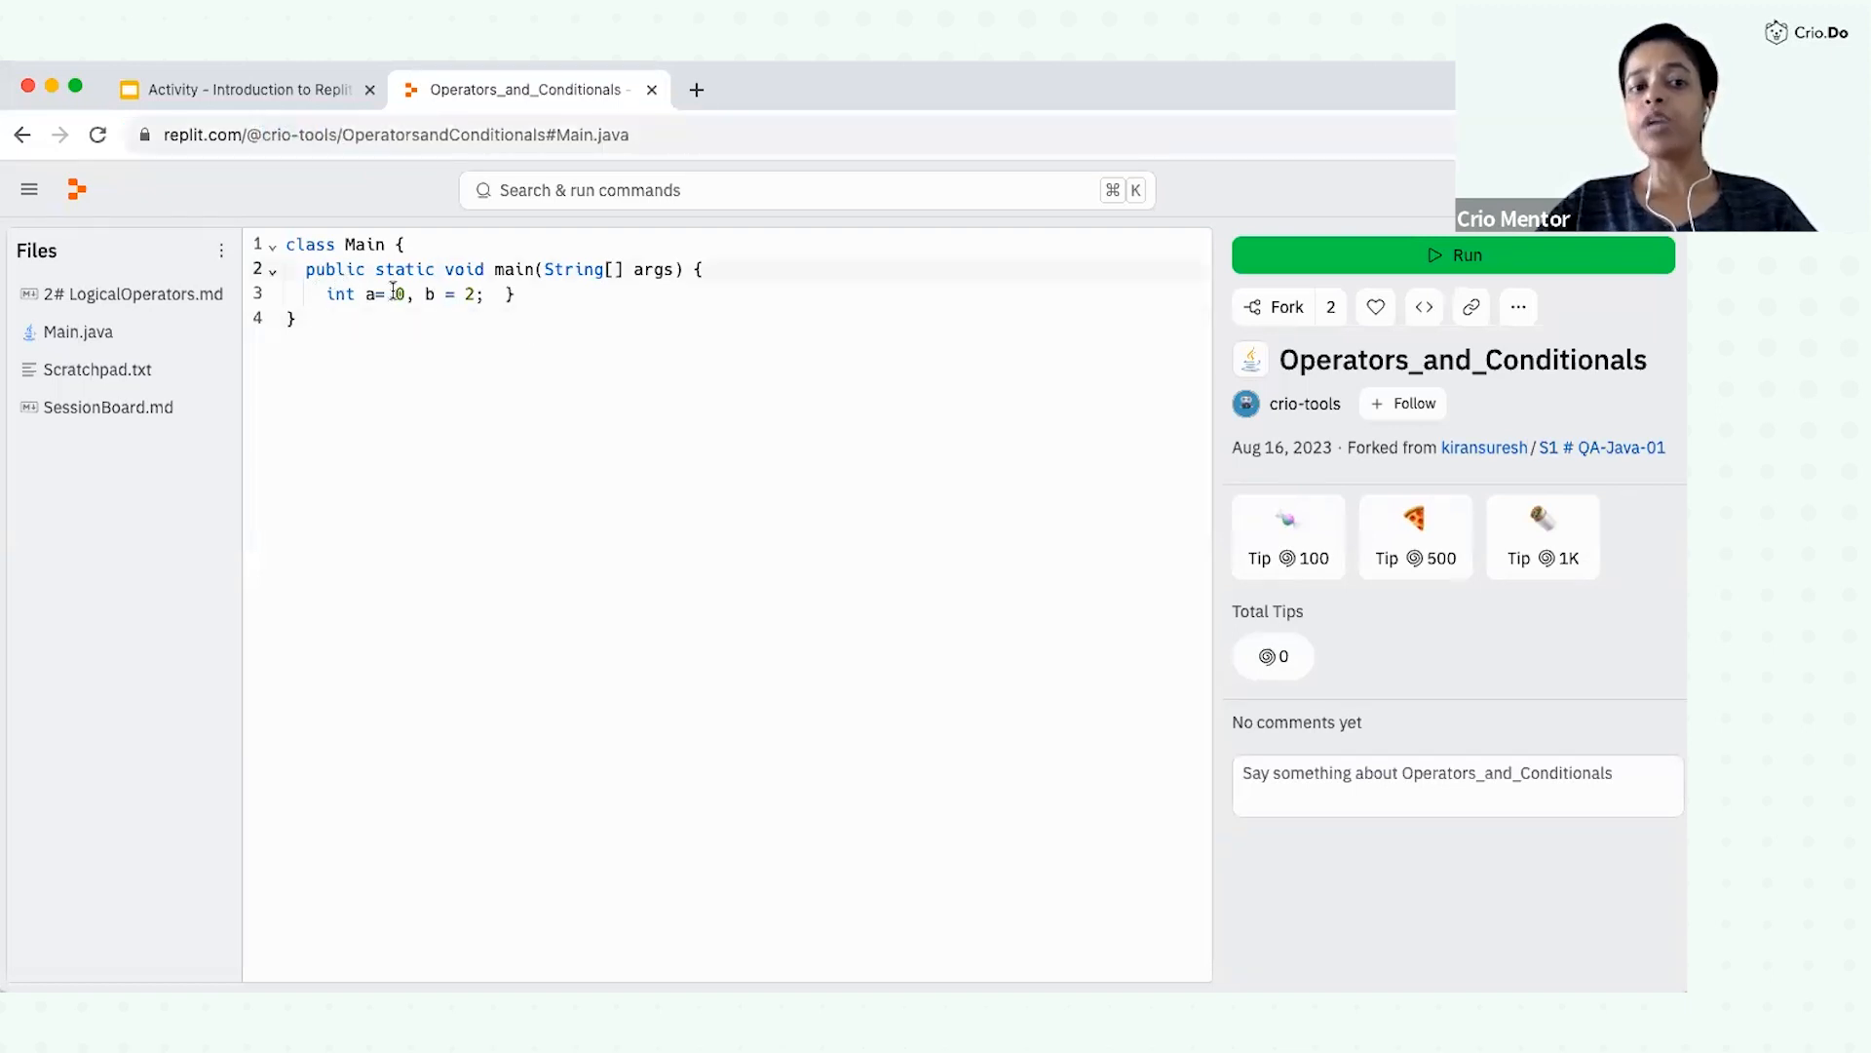
pyautogui.tripleClick(394, 294)
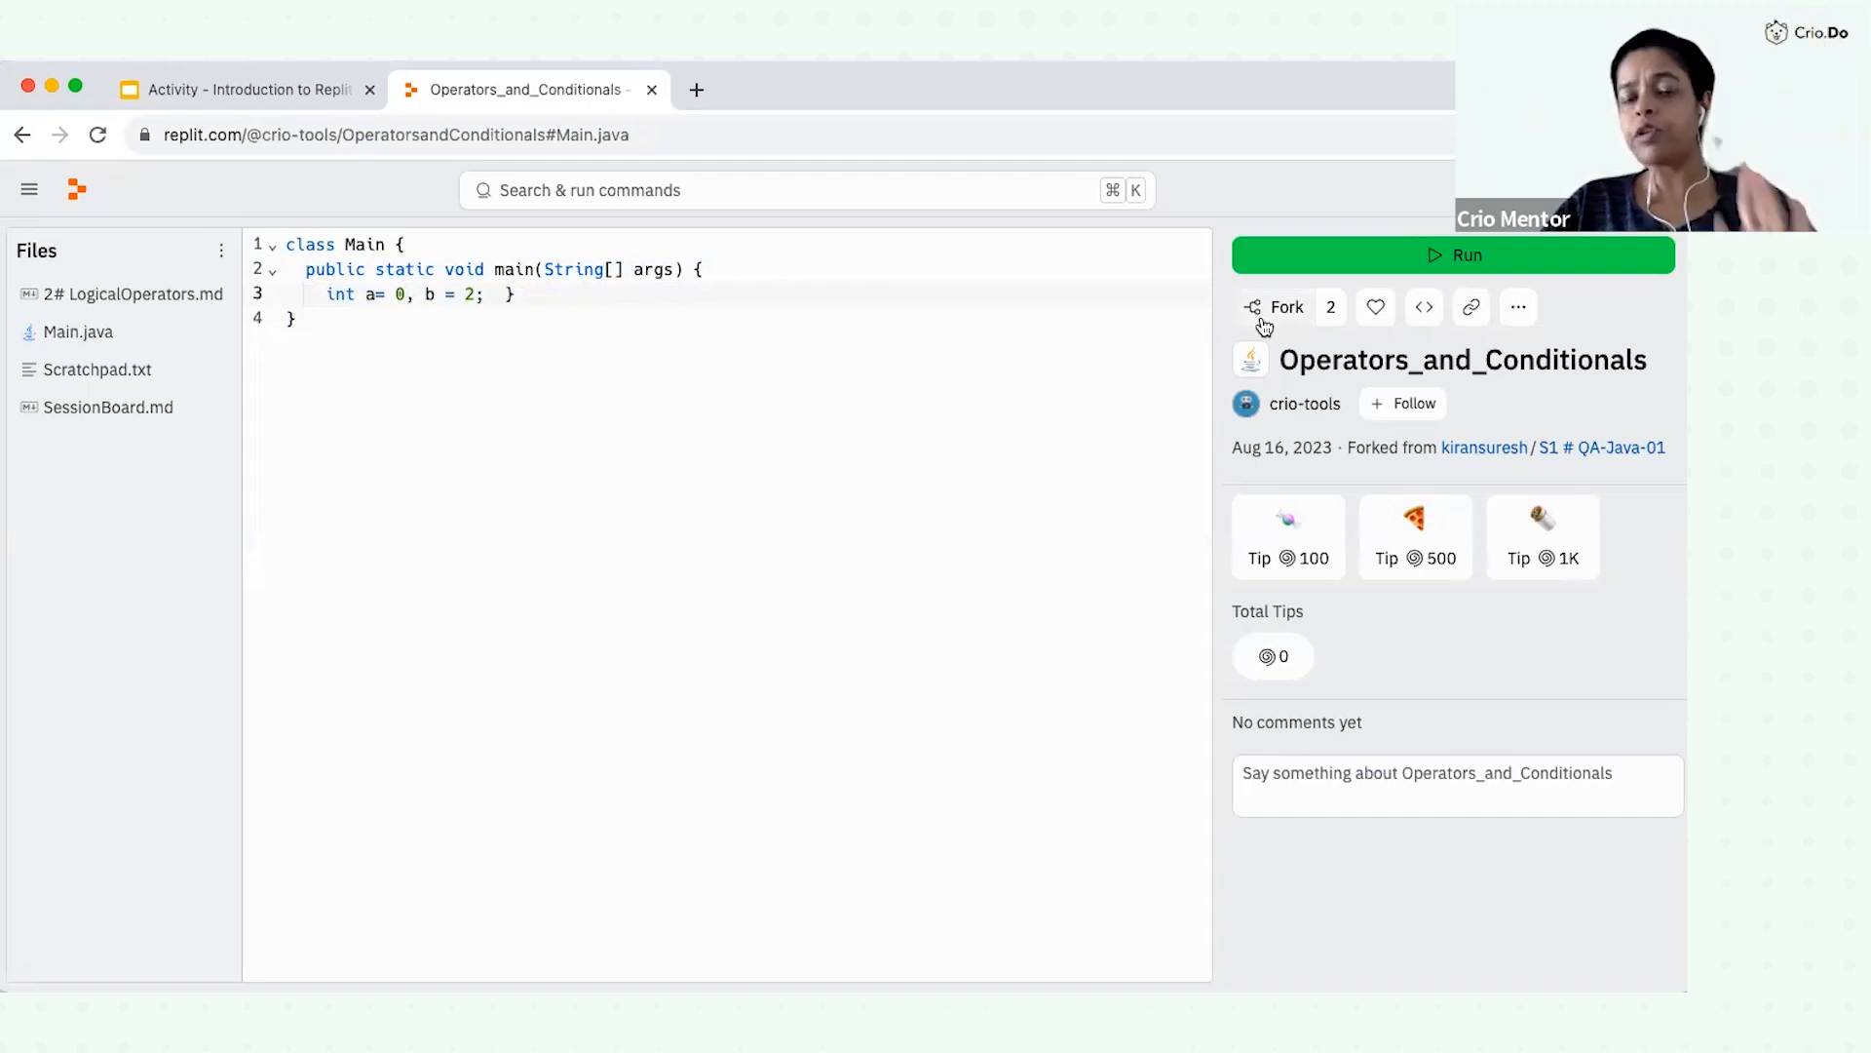
# Step: Fork Operators_and_Conditionals into your own account and show its Main.java in the editor
pyautogui.click(1274, 306)
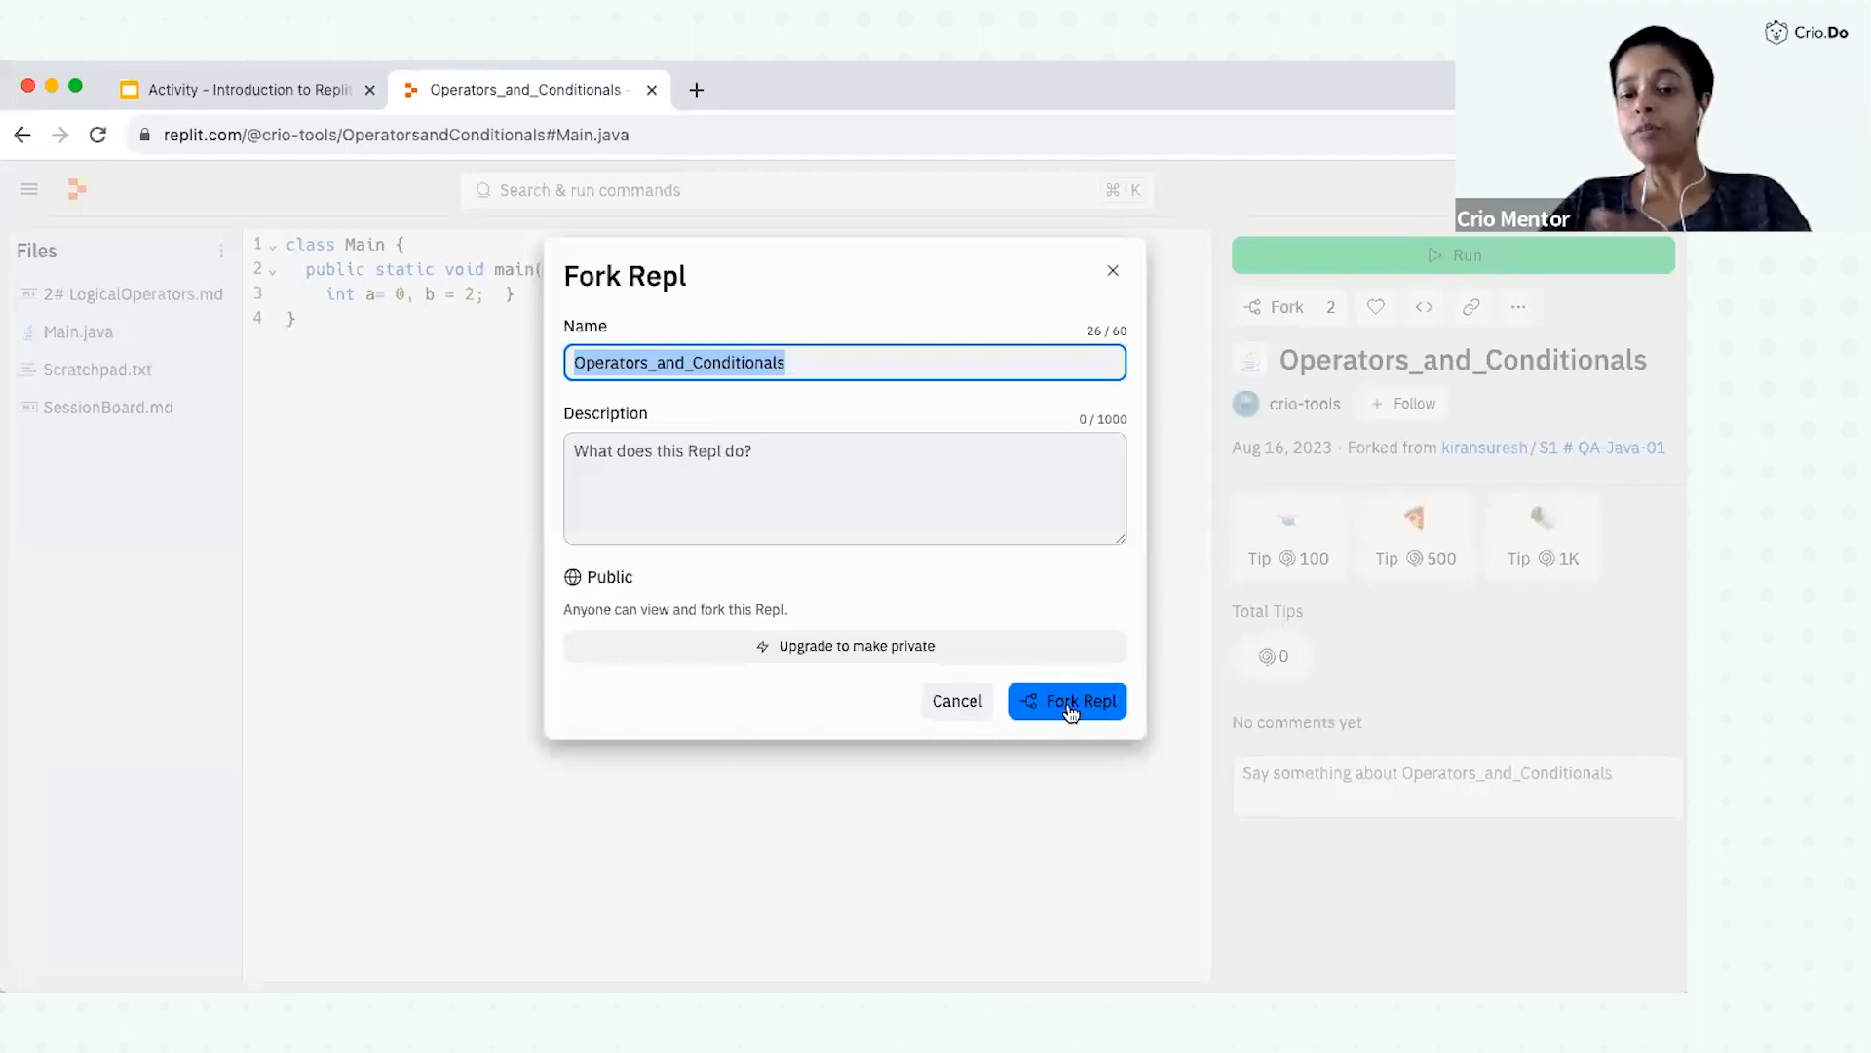
pyautogui.click(1066, 700)
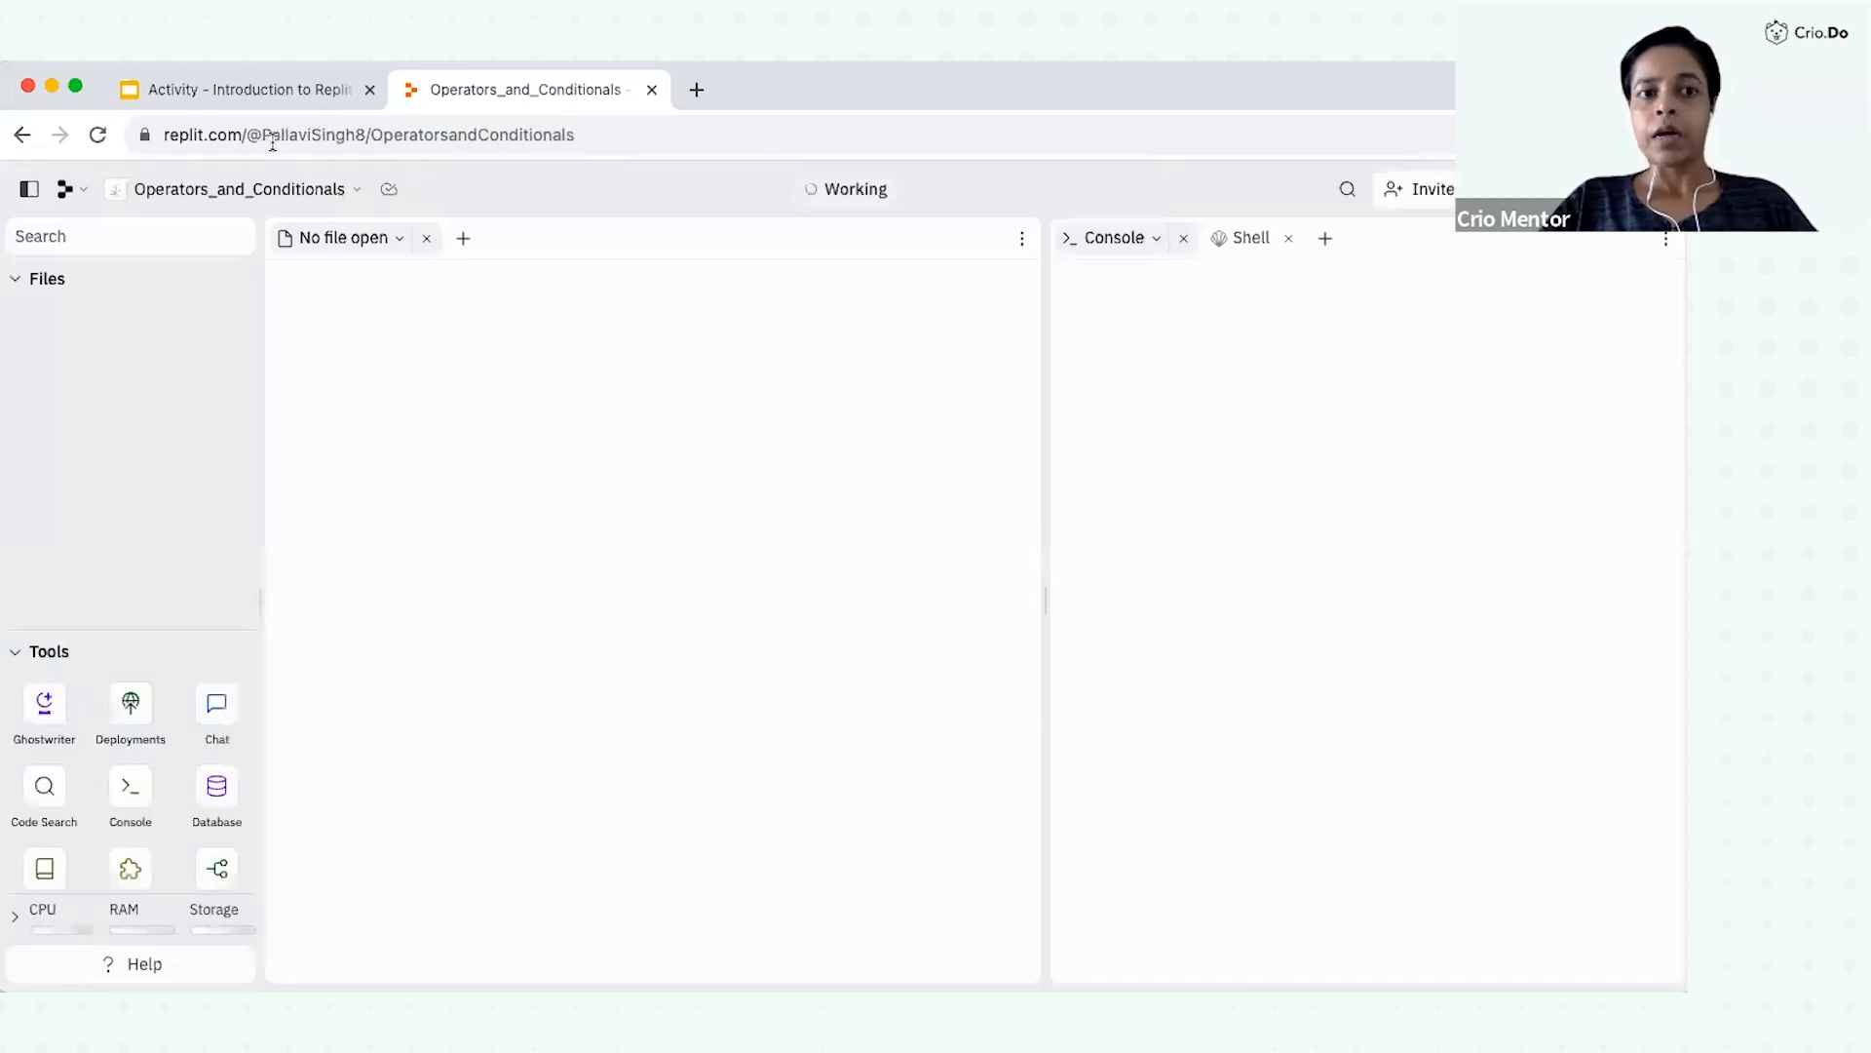
pyautogui.click(366, 135)
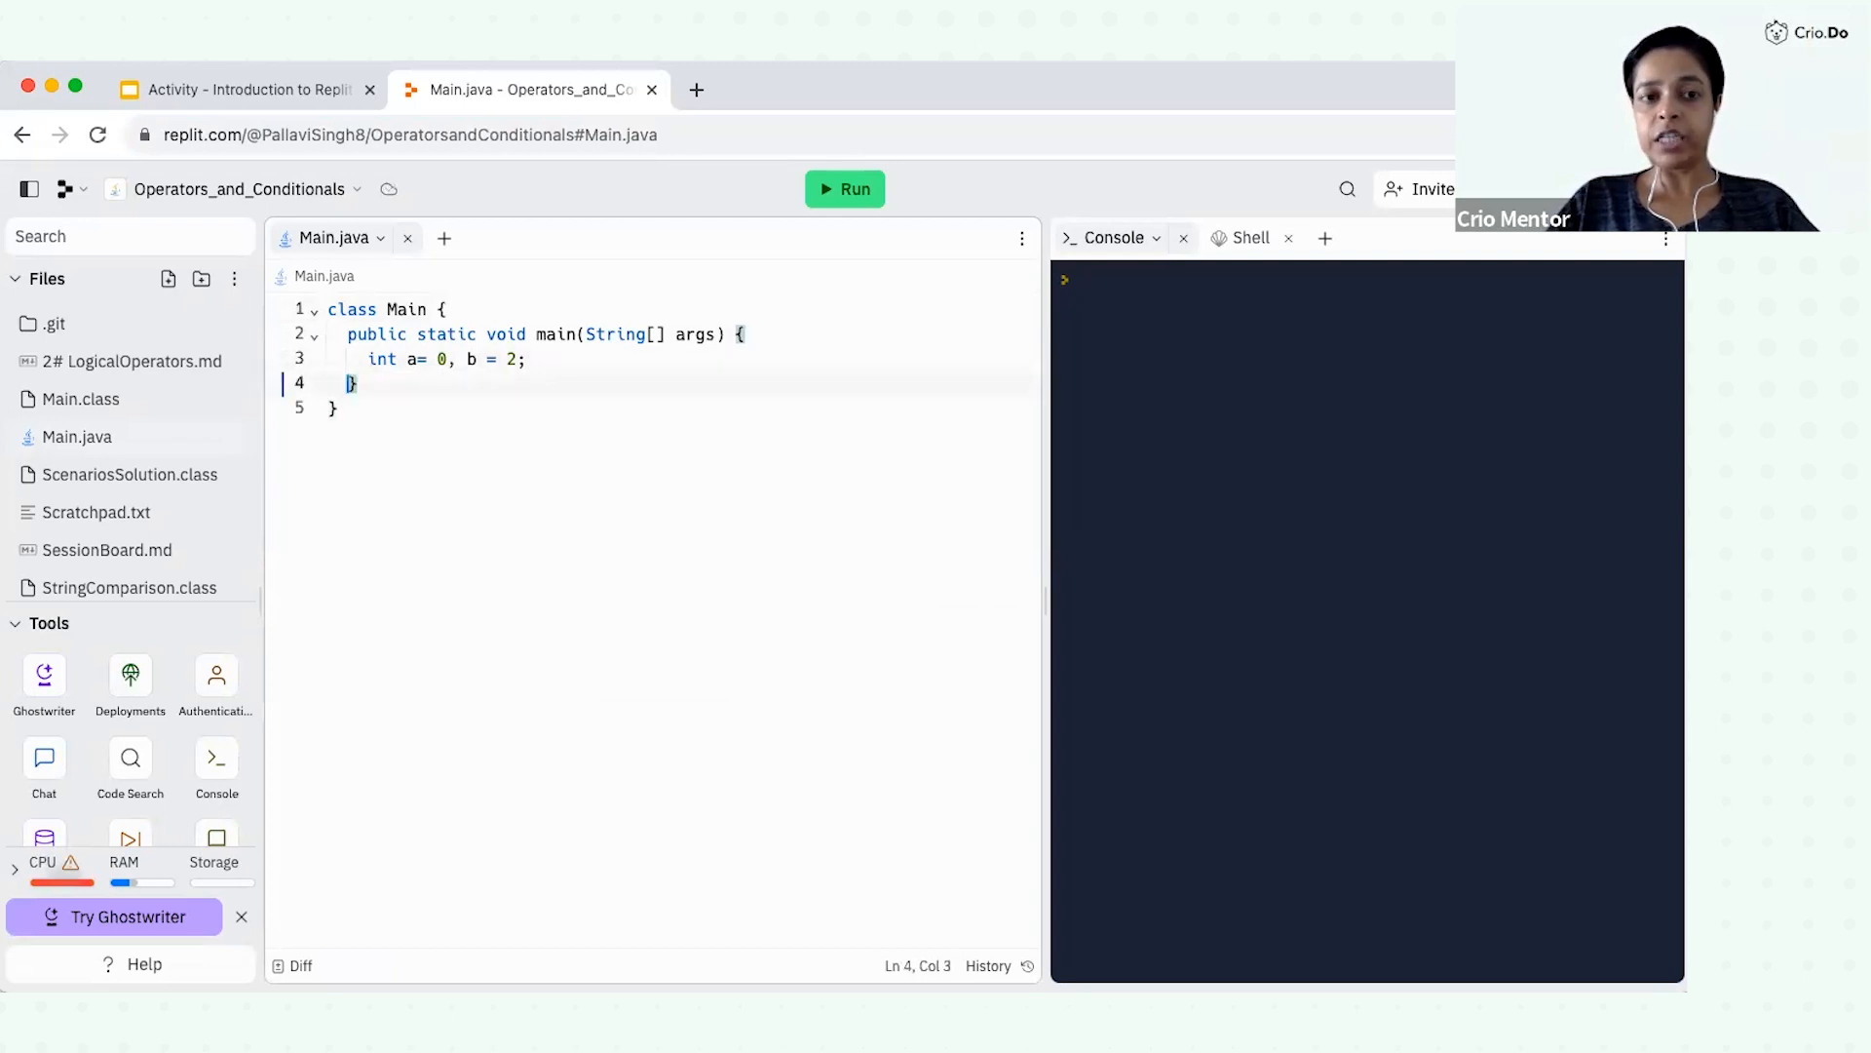
# Step: Add System.out.println(a+b); inside main and run the program
pyautogui.press('enter')
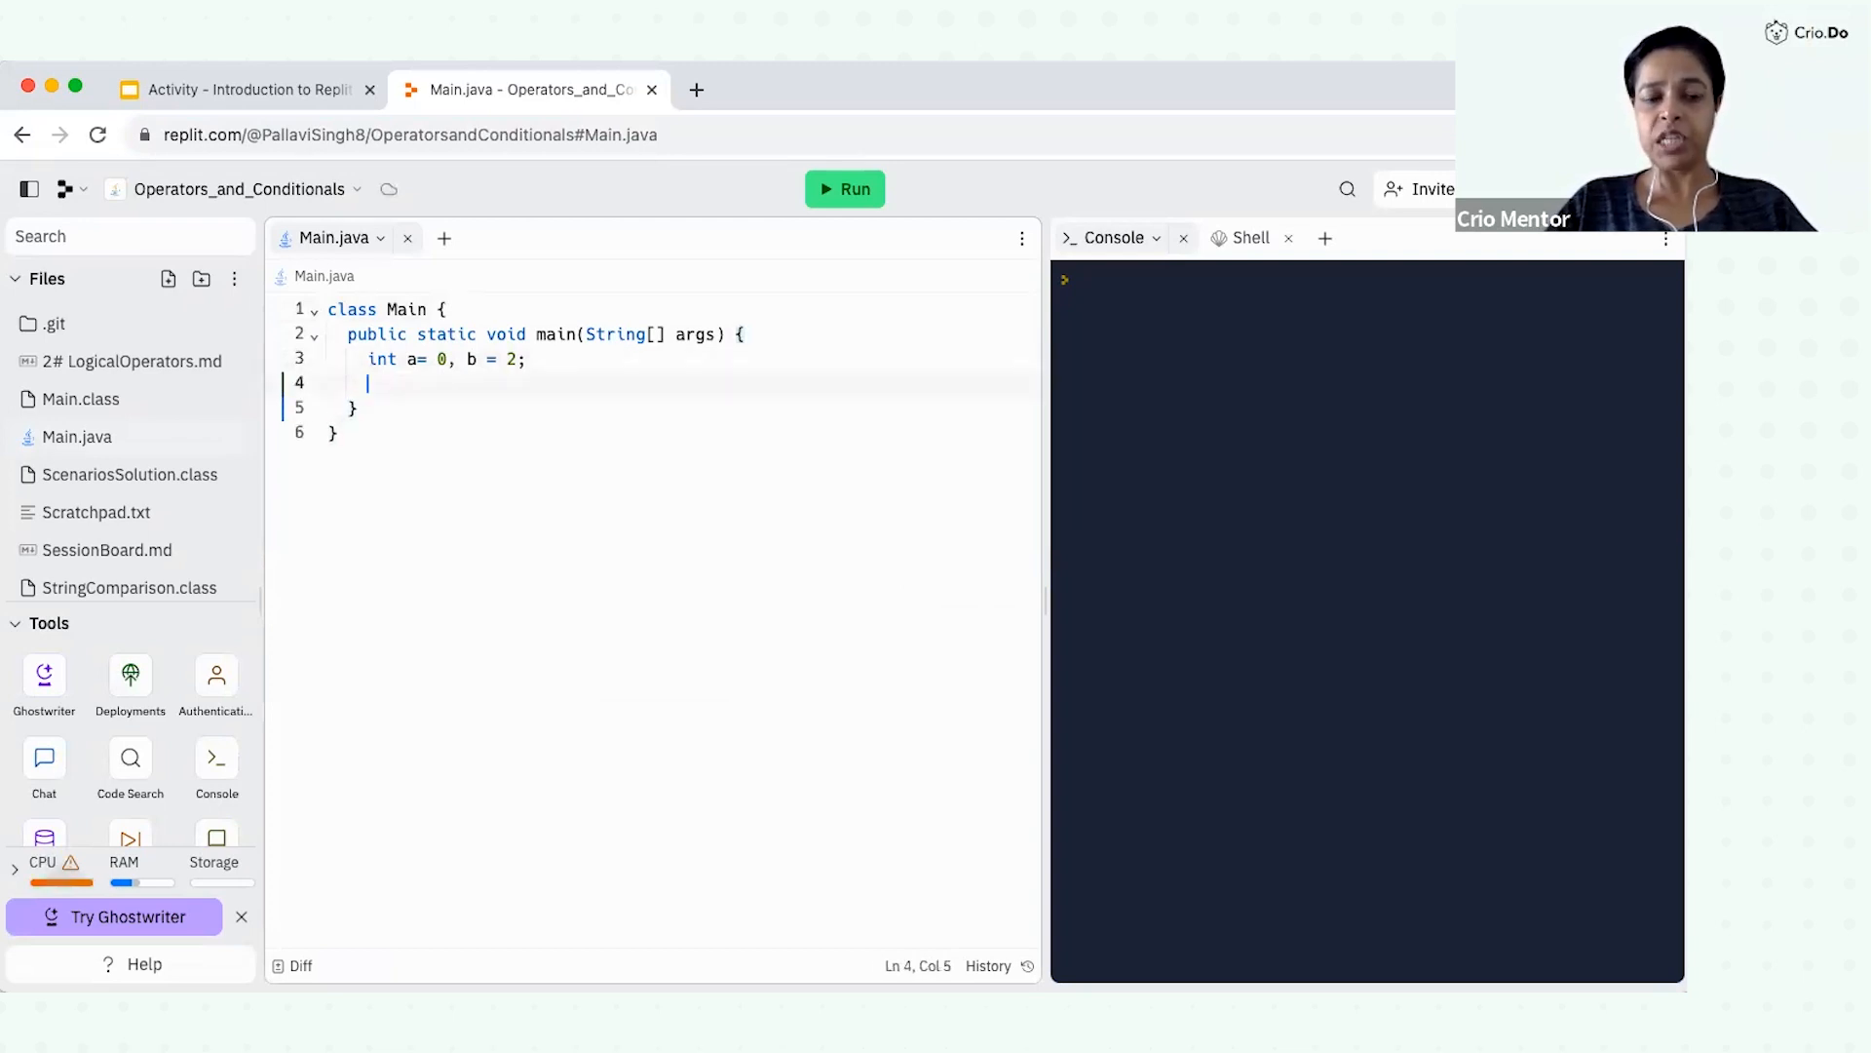
pyautogui.write('S')
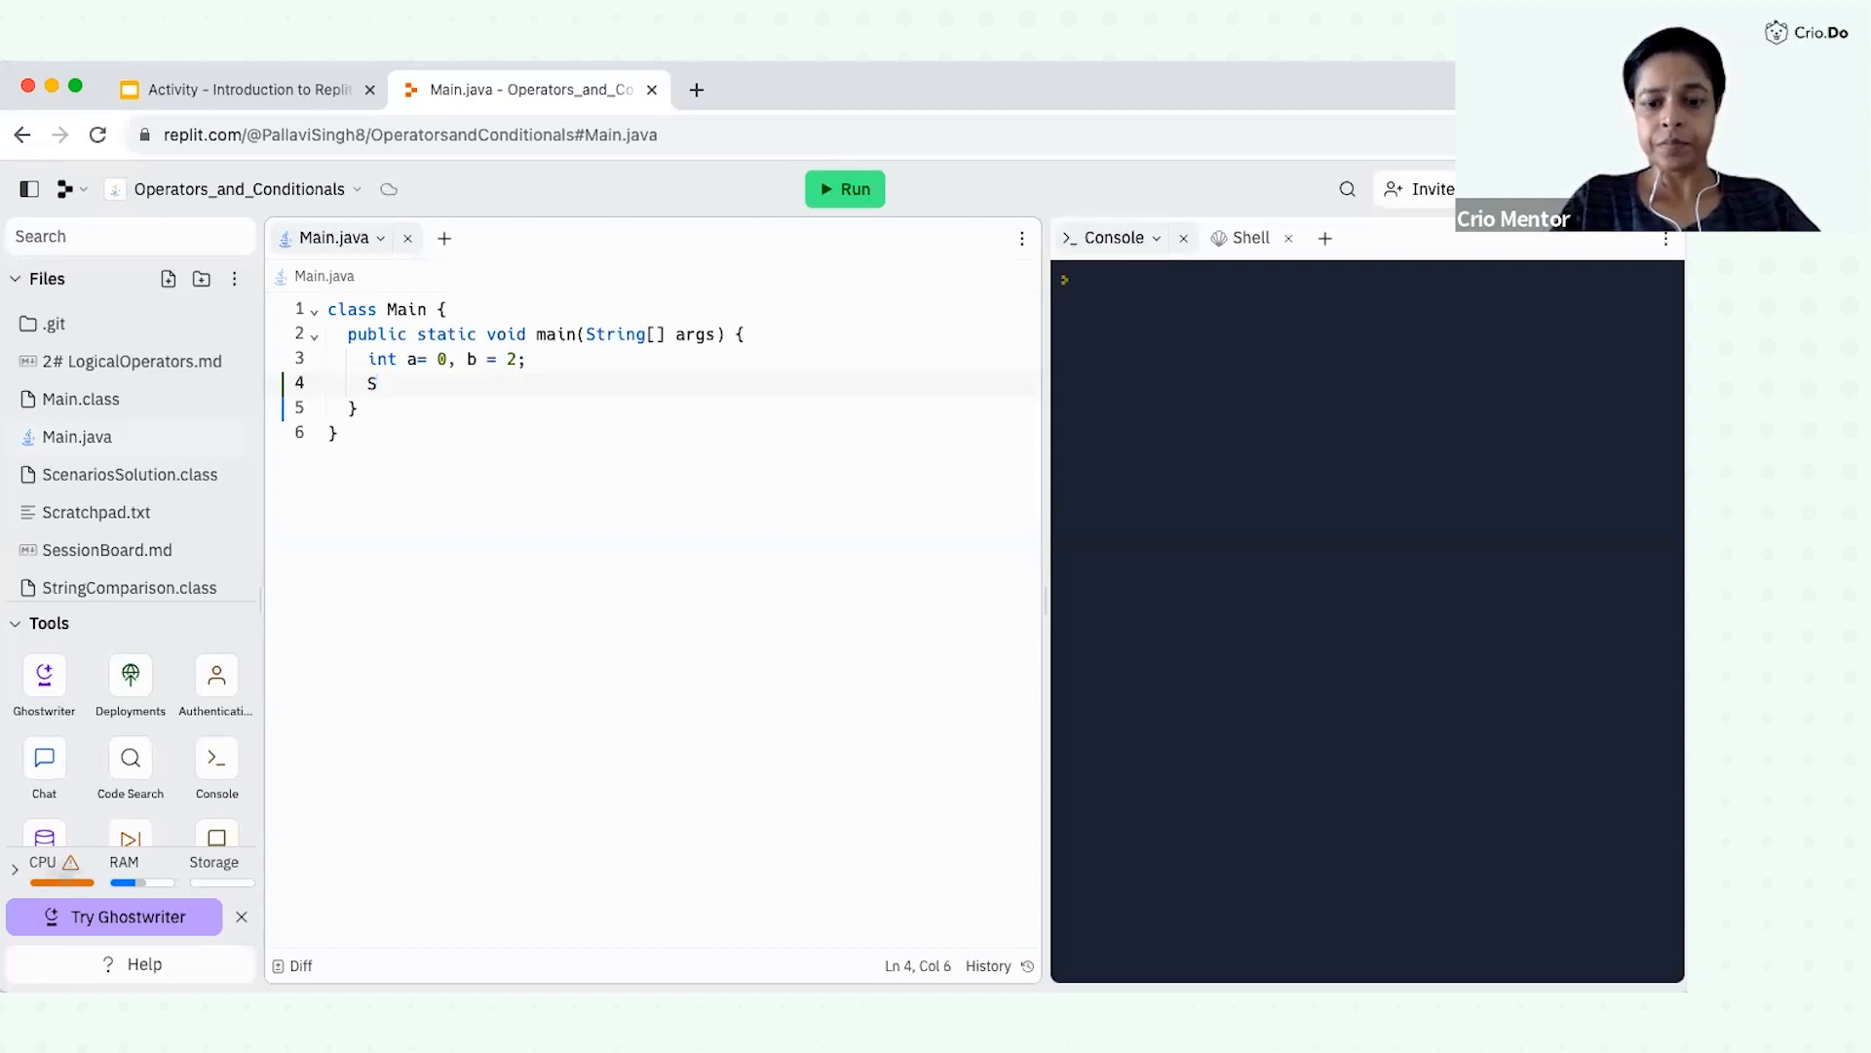
pyautogui.write('ystem')
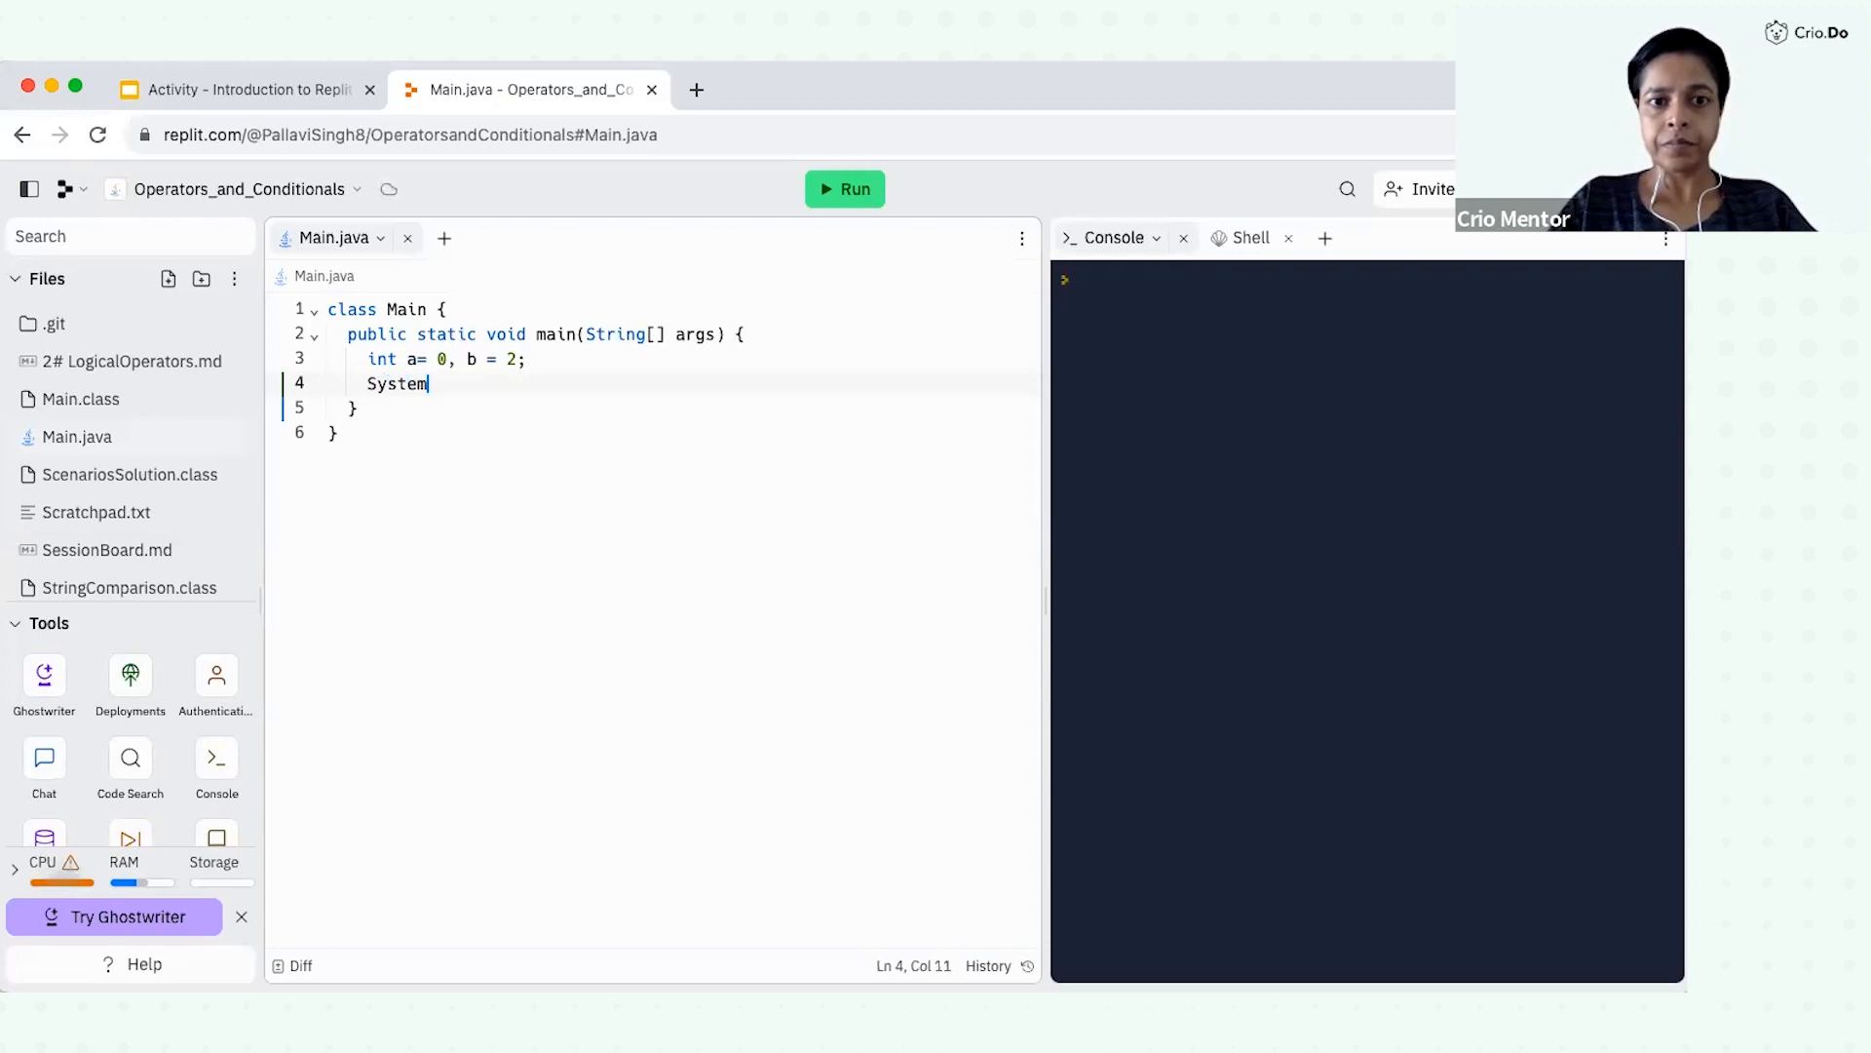
pyautogui.write('.out')
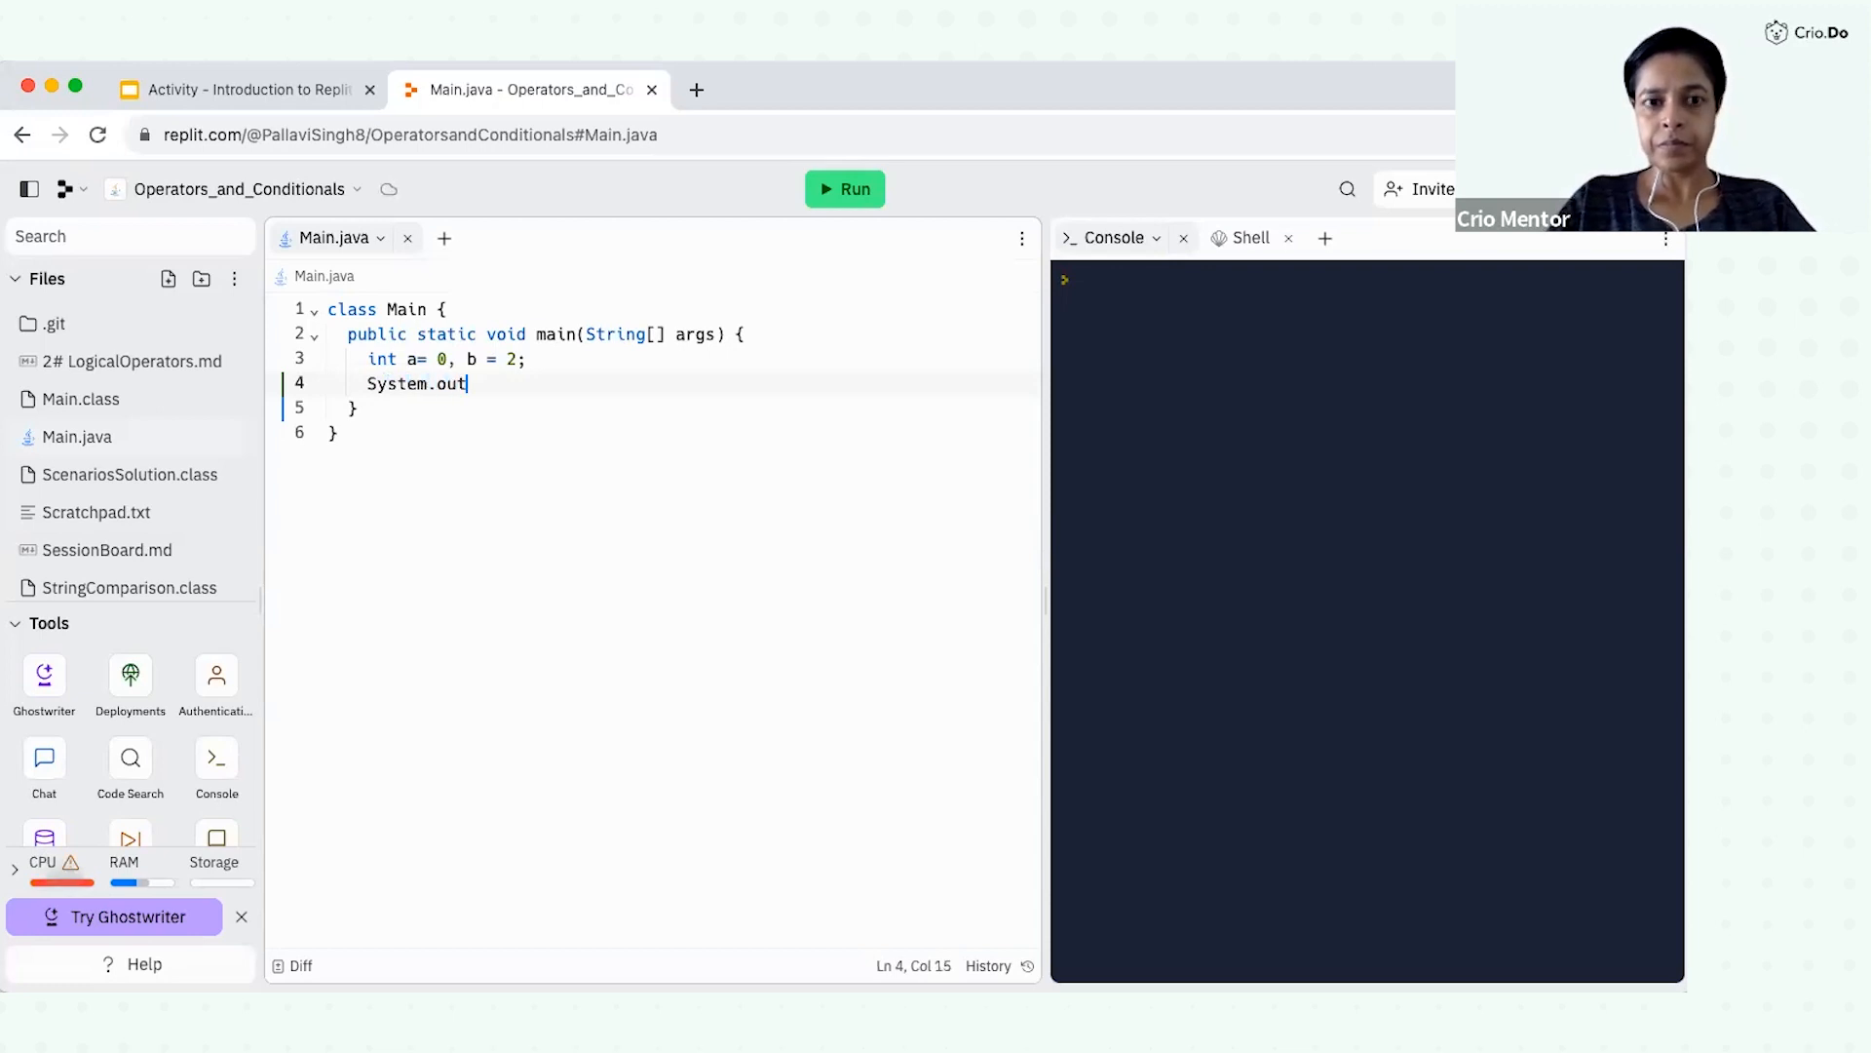
pyautogui.write('.println')
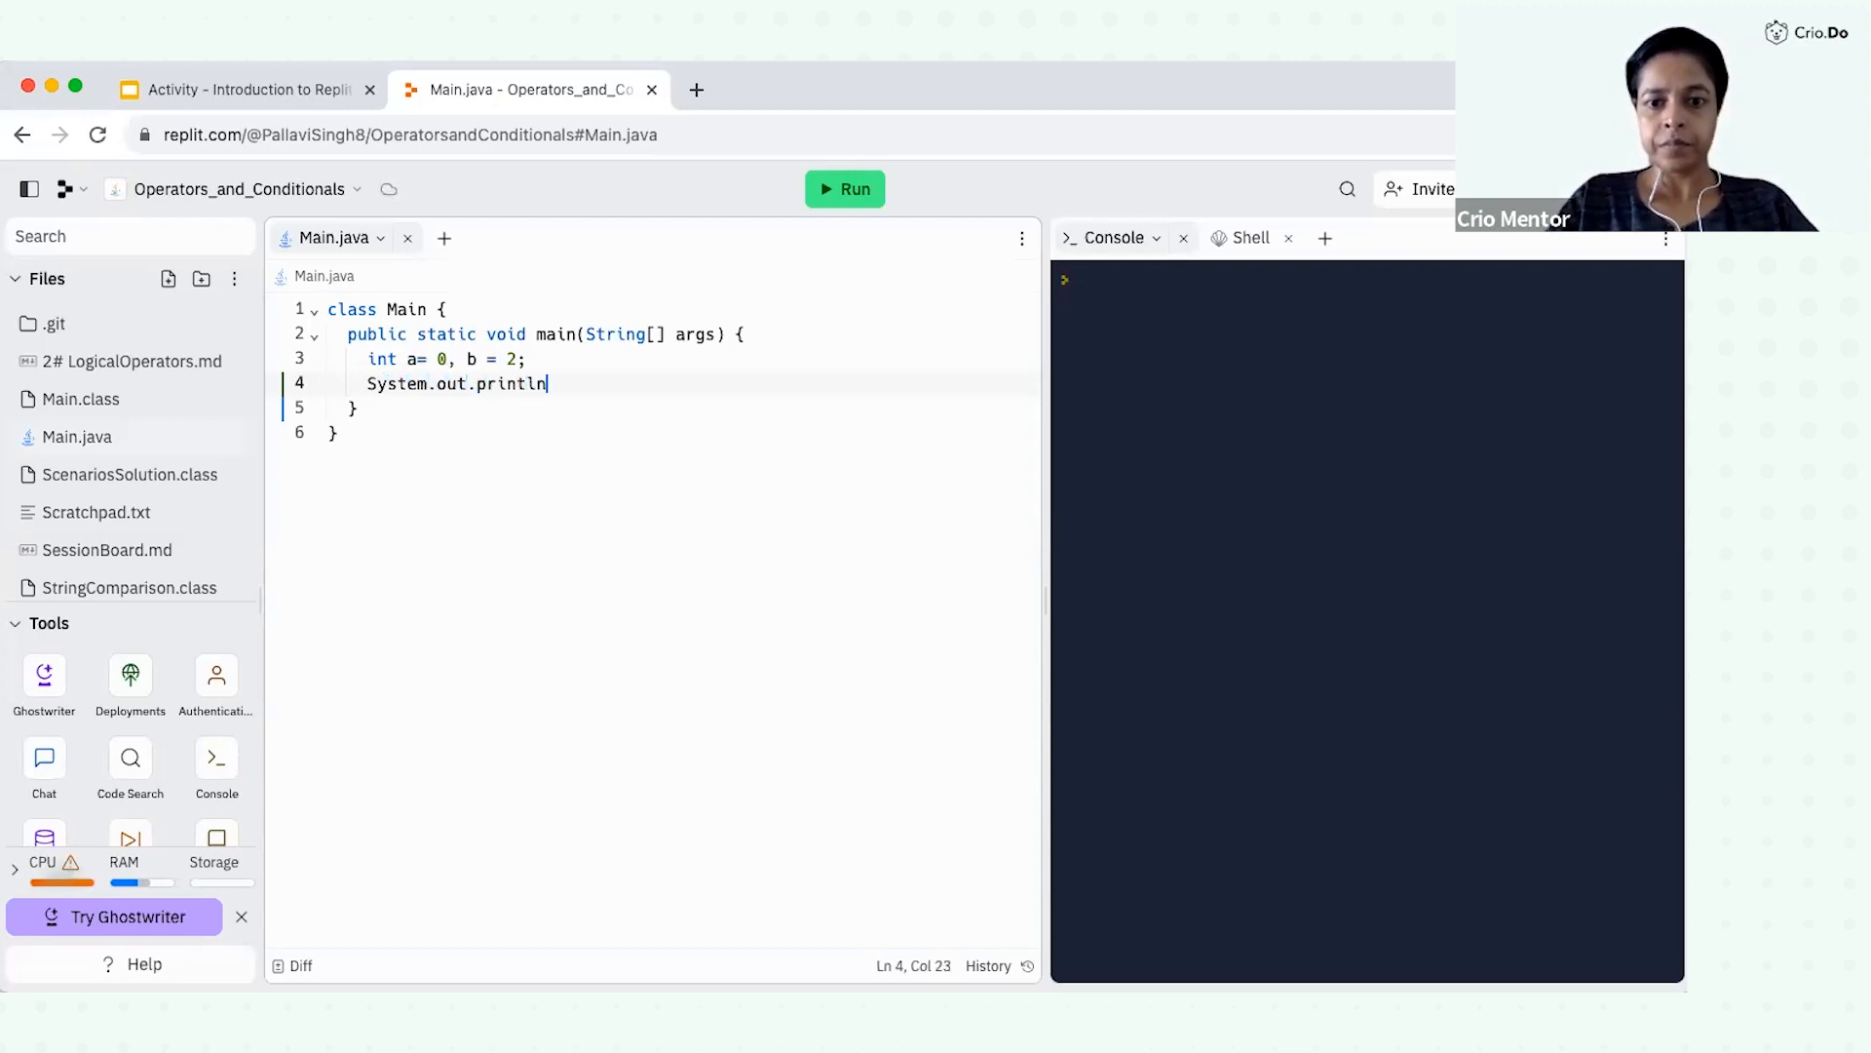
pyautogui.write('(a')
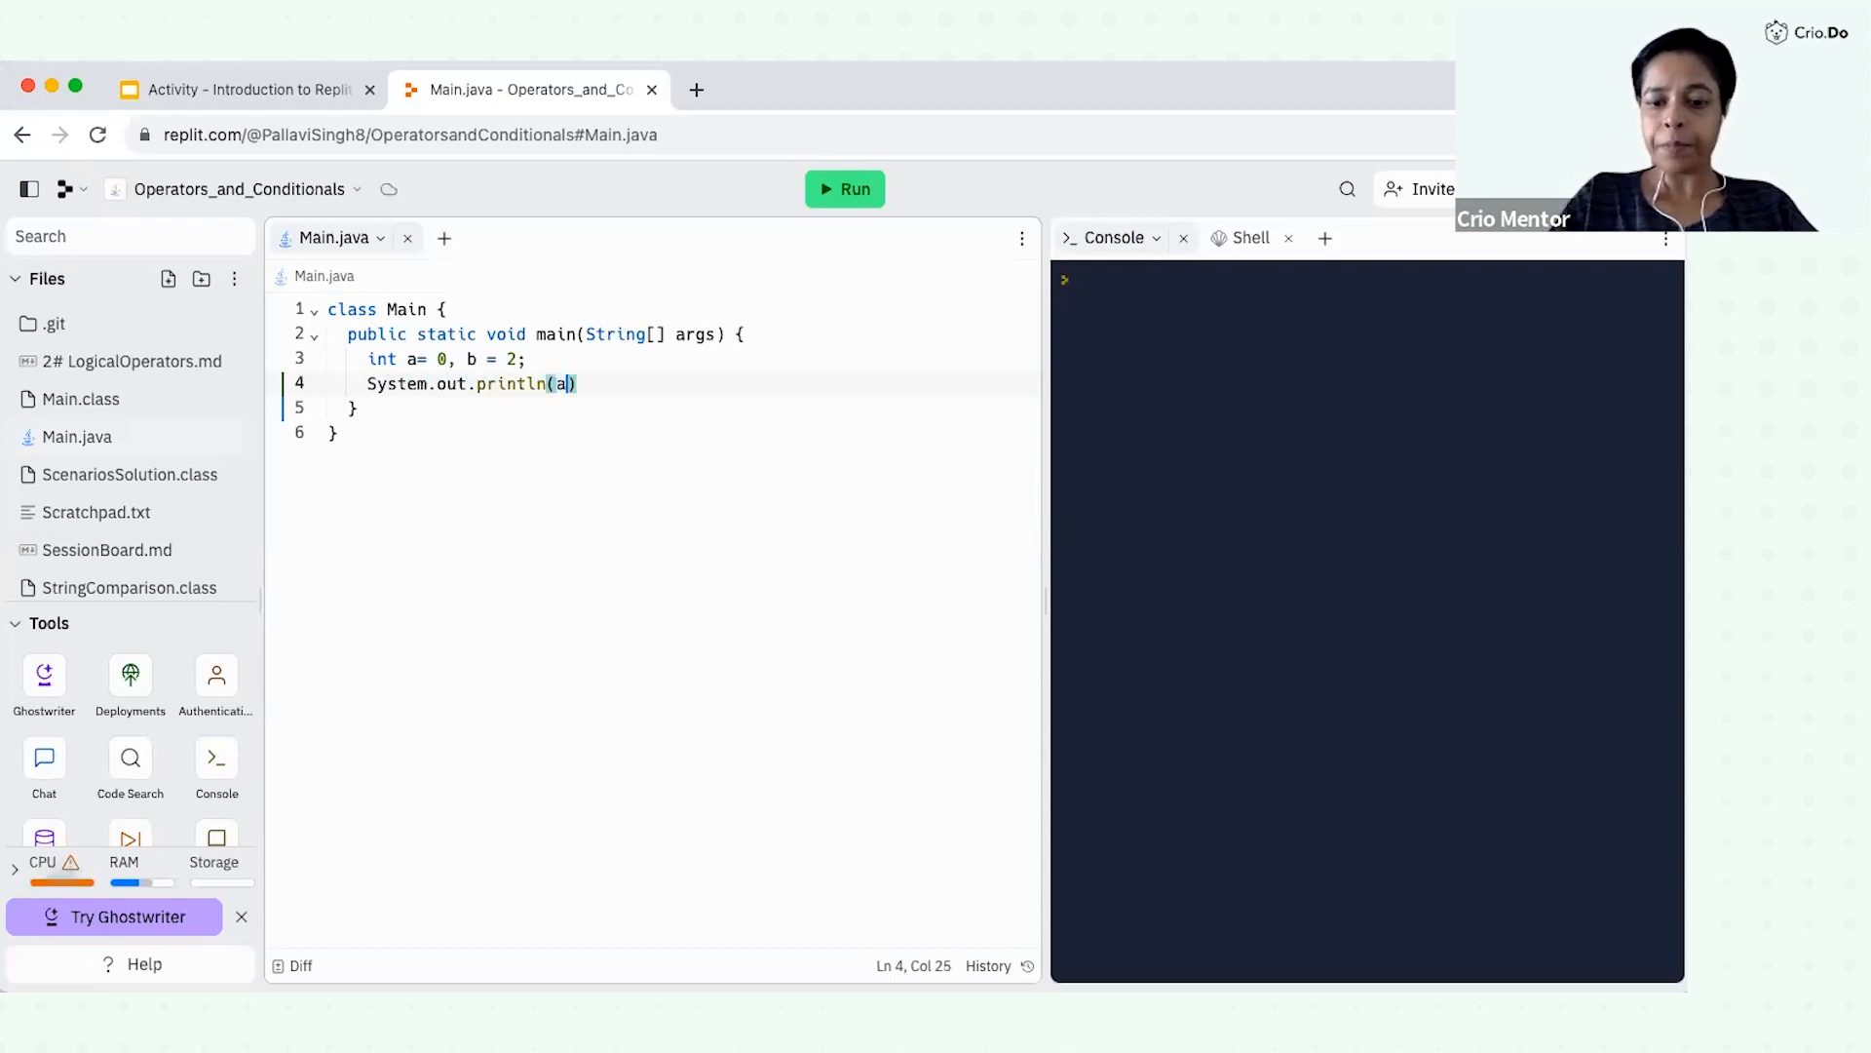
pyautogui.write('+b);')
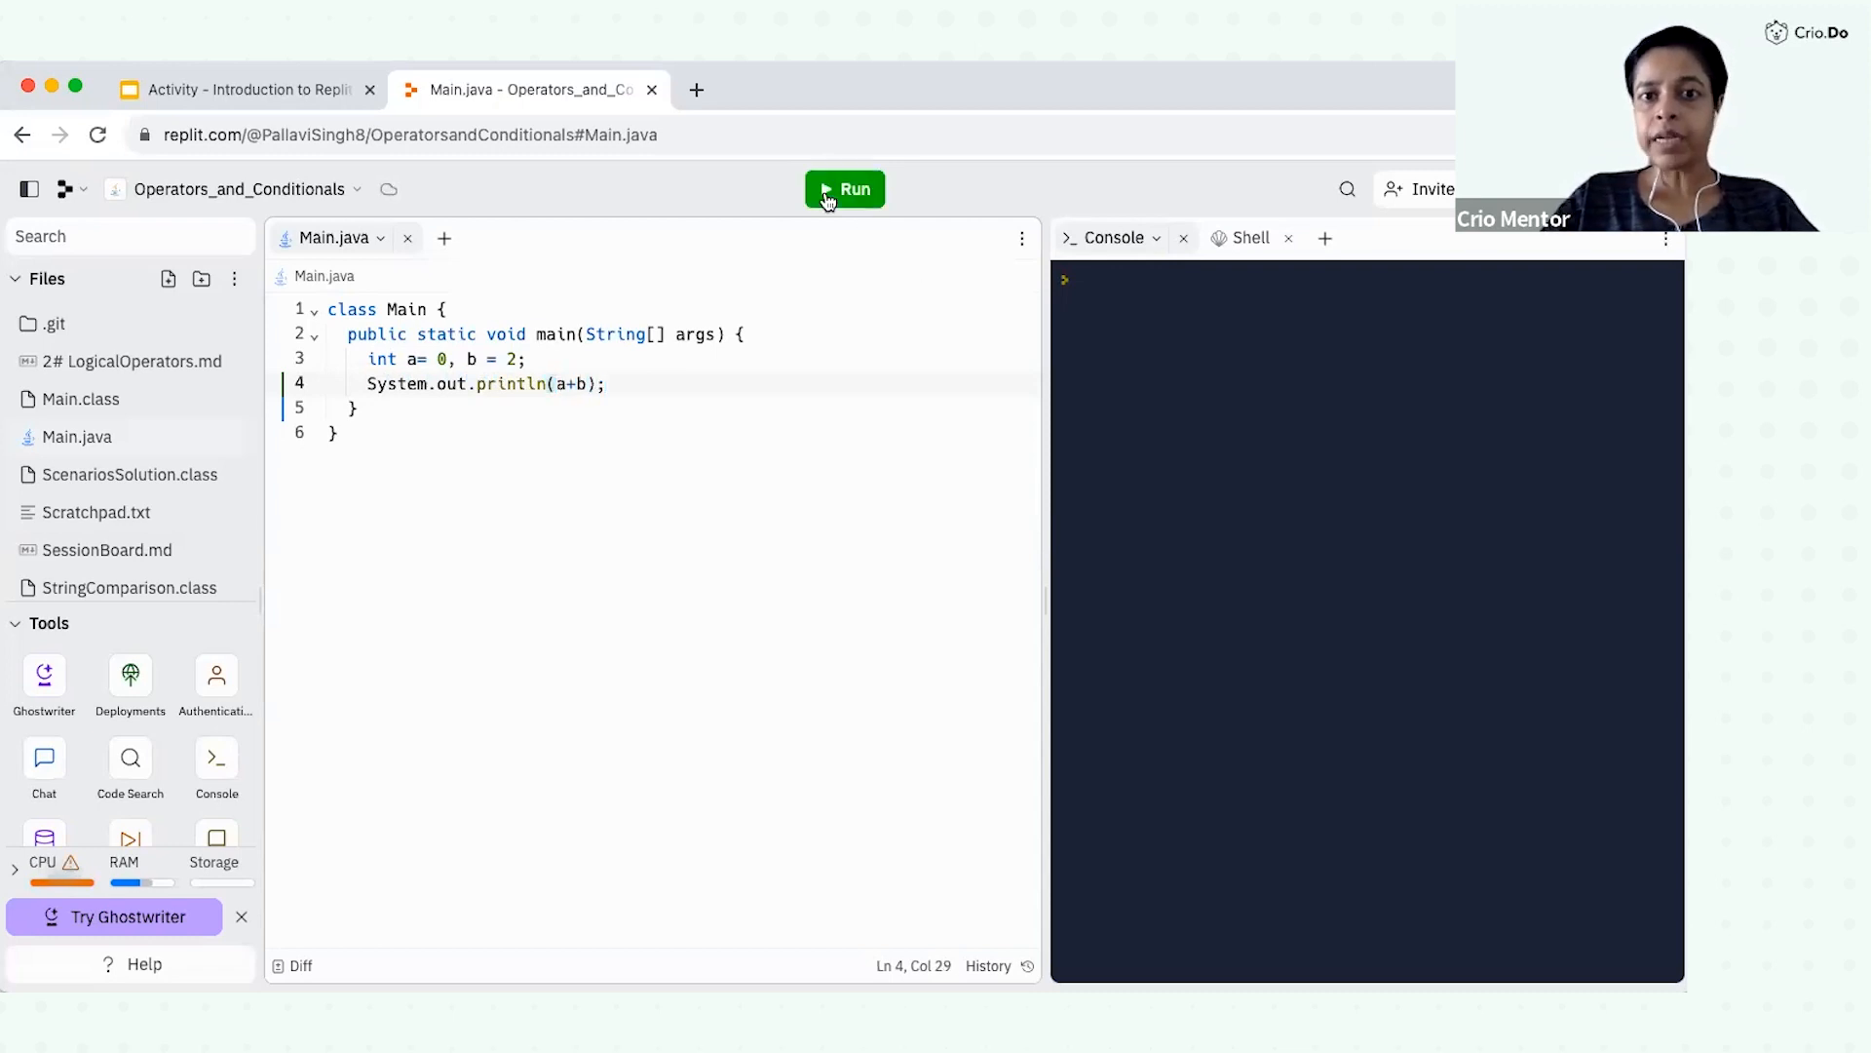
pyautogui.click(844, 189)
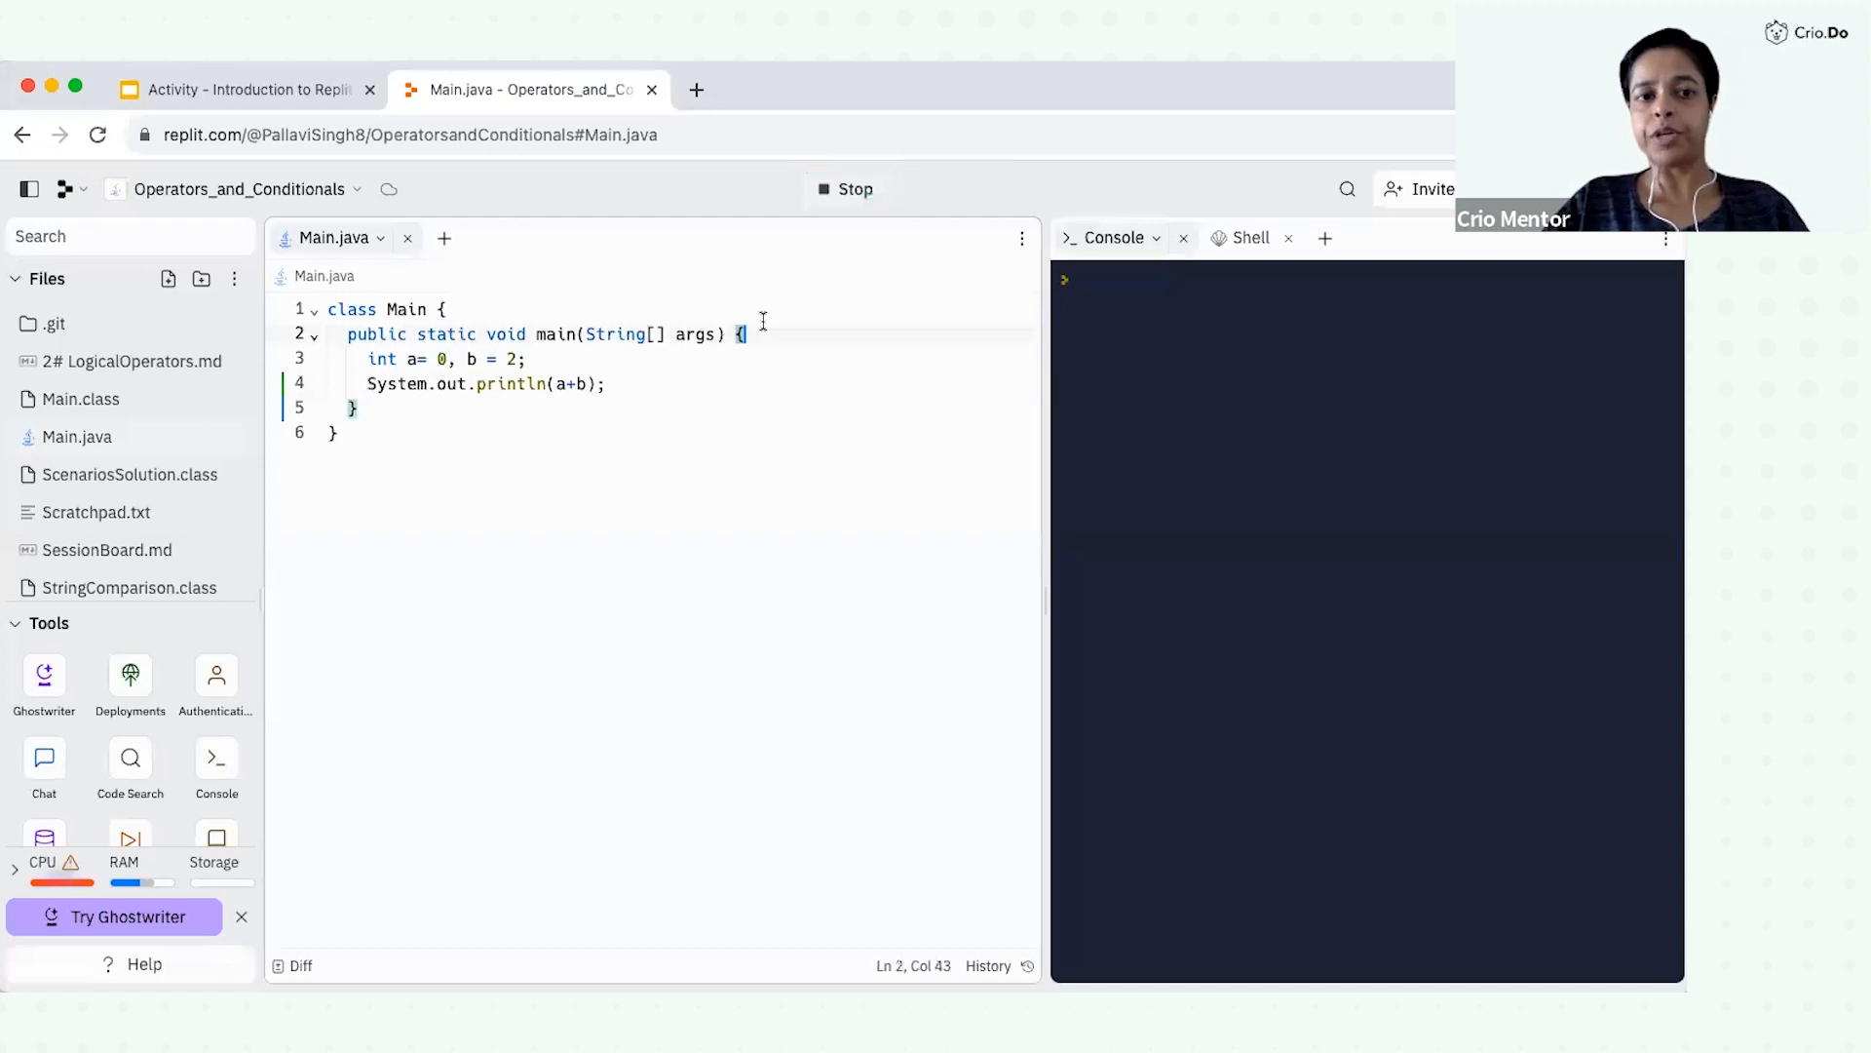